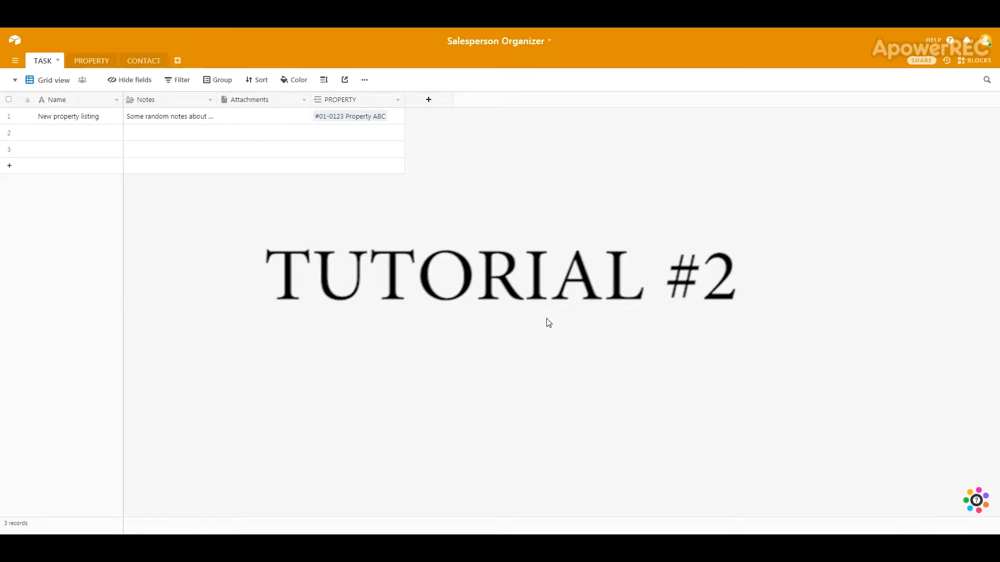
mouse_move(235, 219)
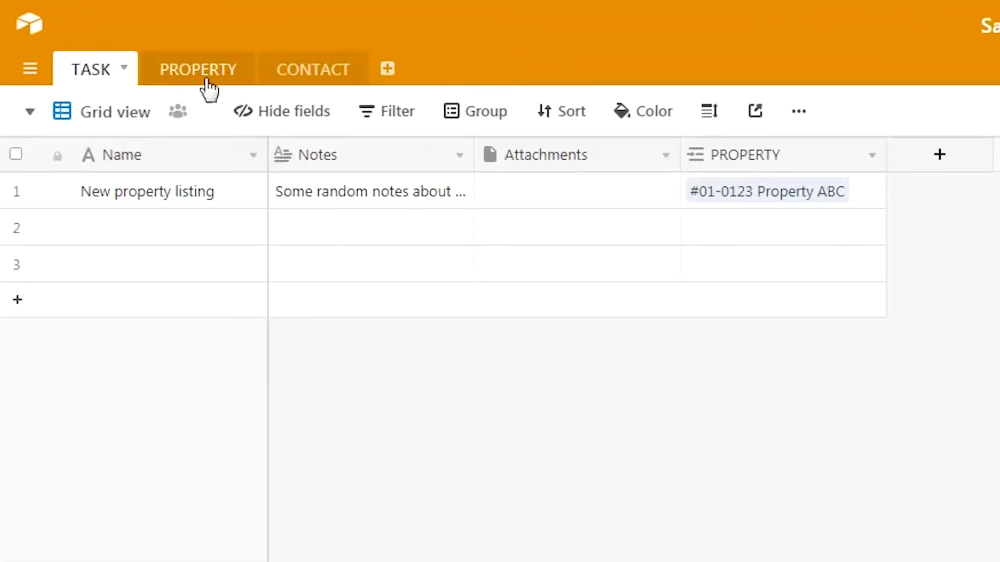
mouse_move(322, 70)
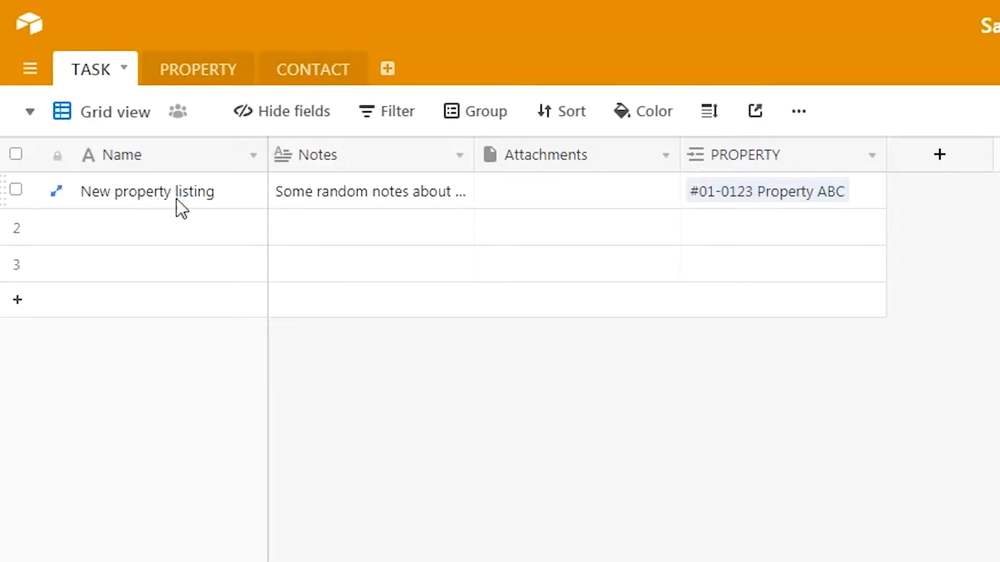
mouse_move(807, 182)
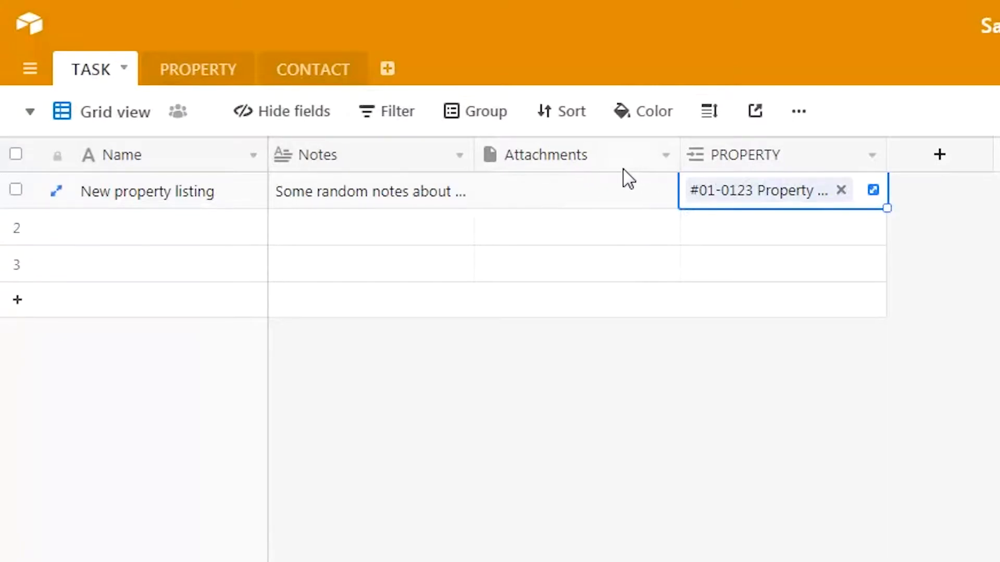
mouse_move(631, 212)
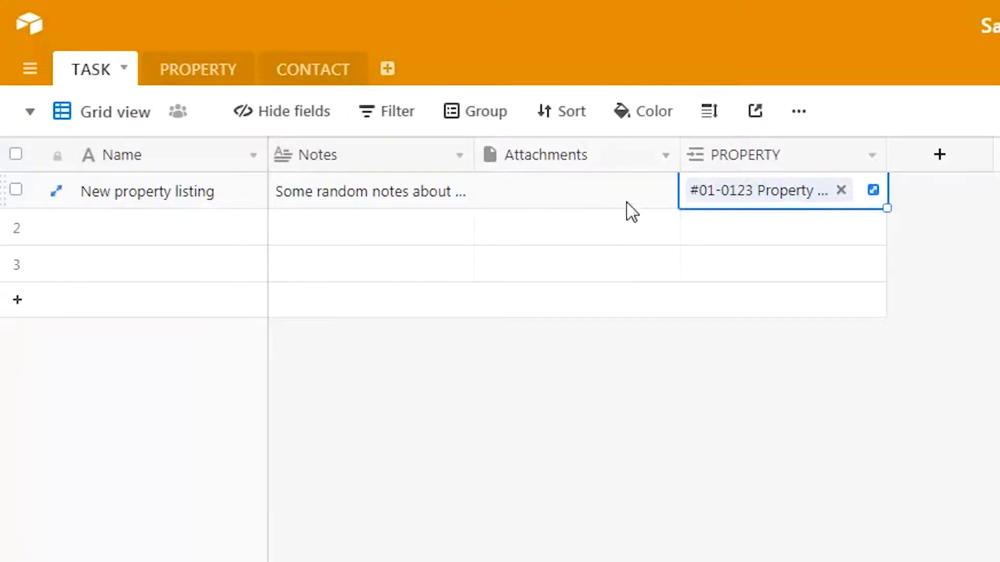
Start an attachment on New property listing and copy the SP Services application form PDF link from the web results.
left_click(574, 192)
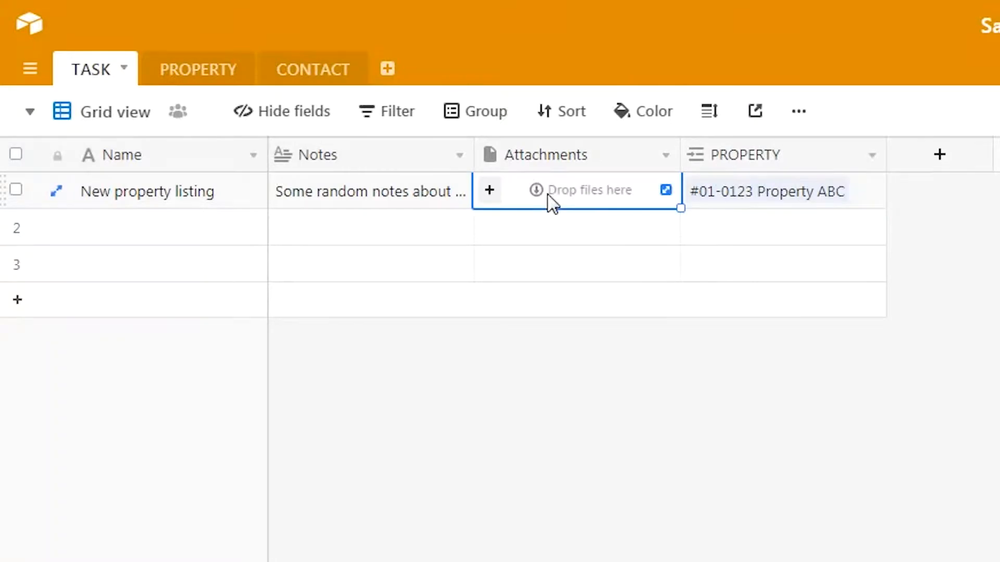
left_click(489, 190)
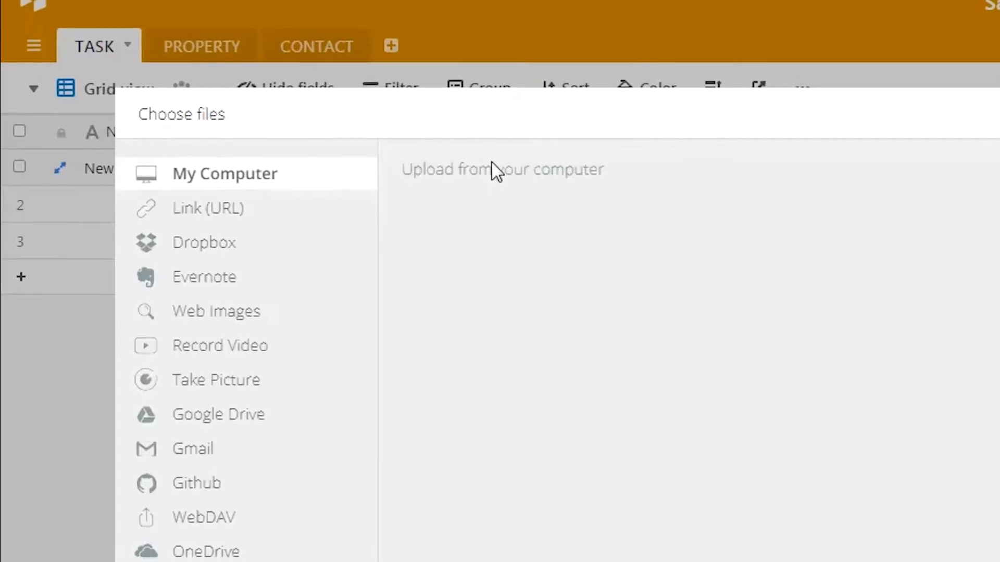
scroll("down", 3)
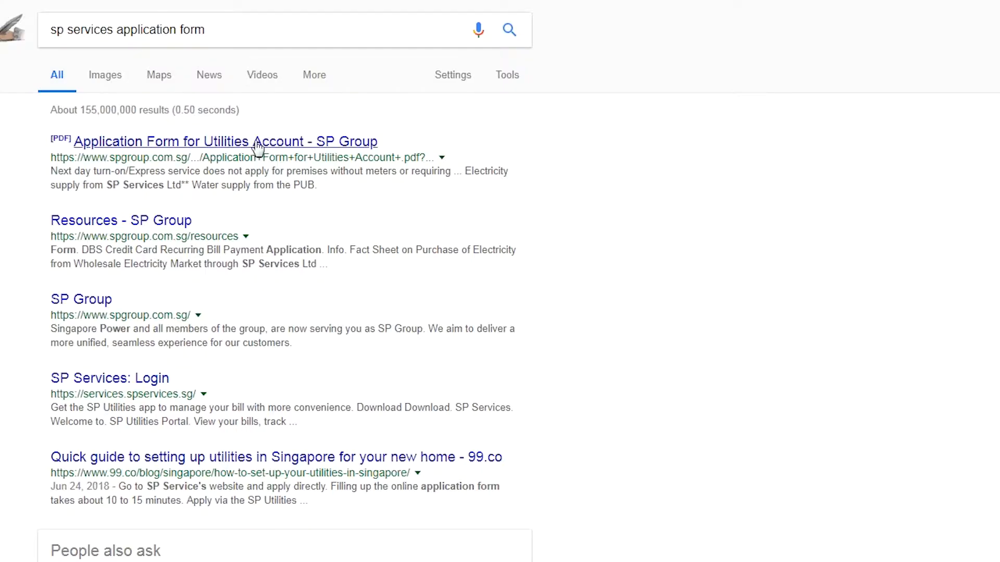
right_click(225, 140)
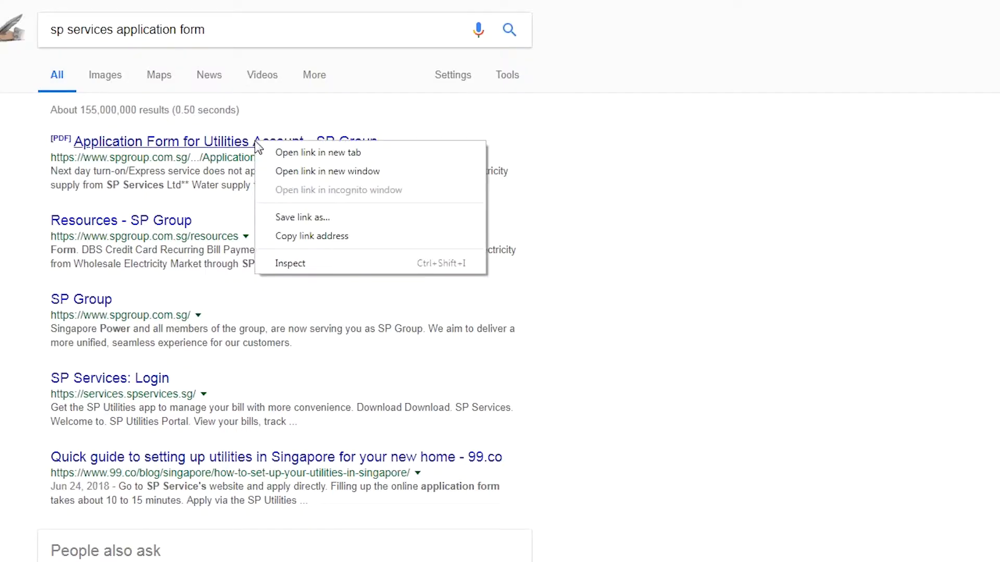
mouse_move(311, 236)
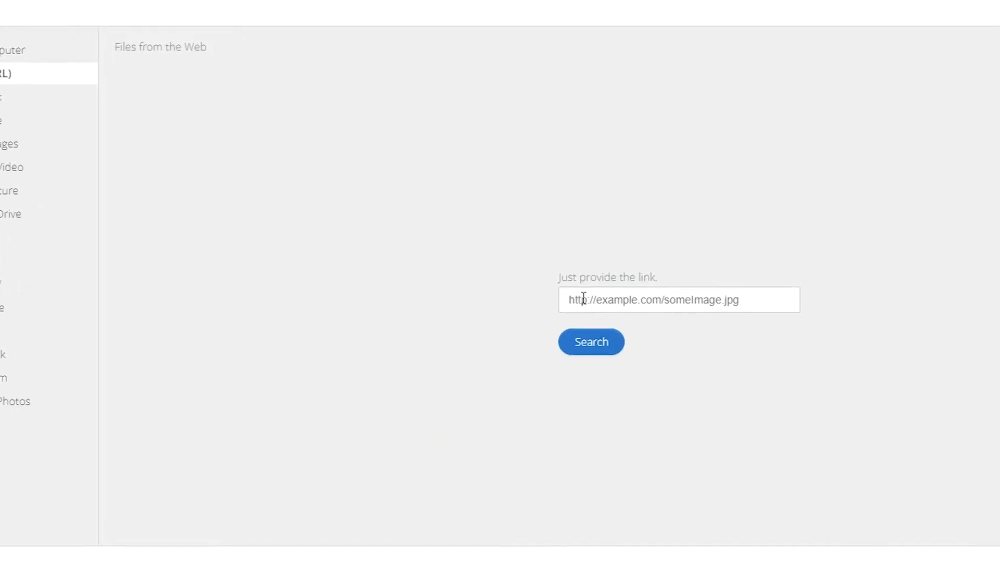
Paste the PDF address as a Link (URL) and upload it to the record's Attachments cell.
left_click(591, 342)
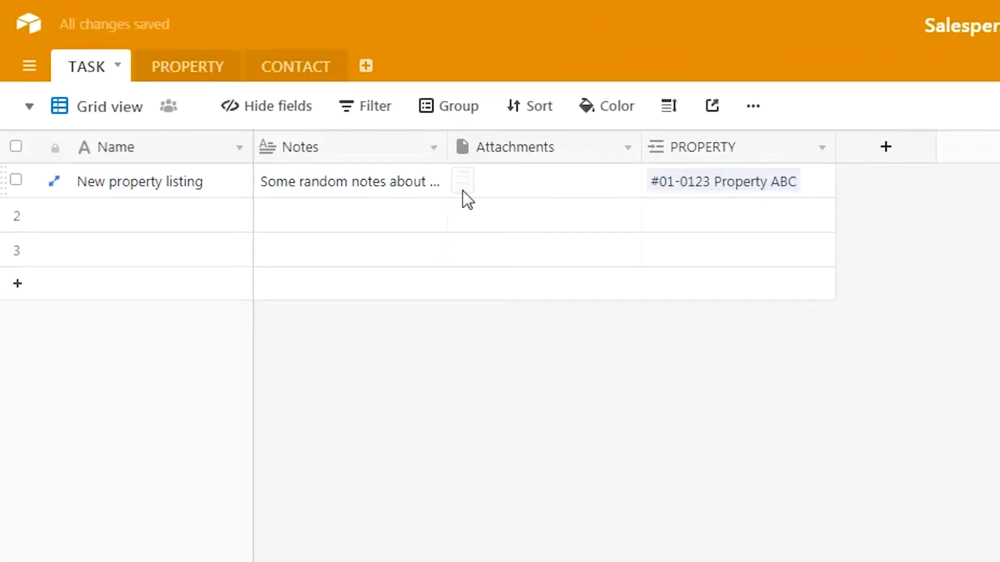
left_click(461, 182)
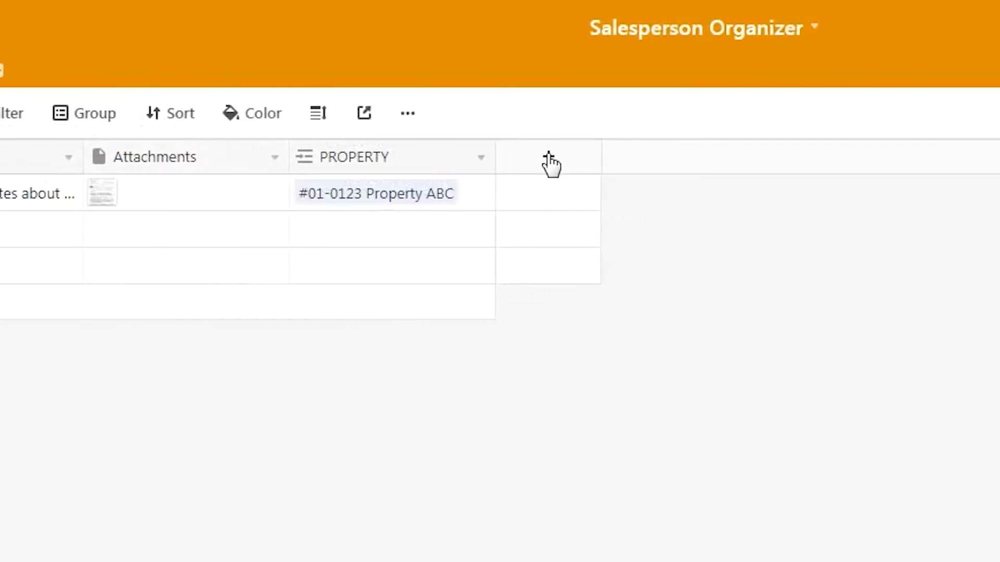
Add a Date field named DATE APPT using the European date format.
left_click(550, 158)
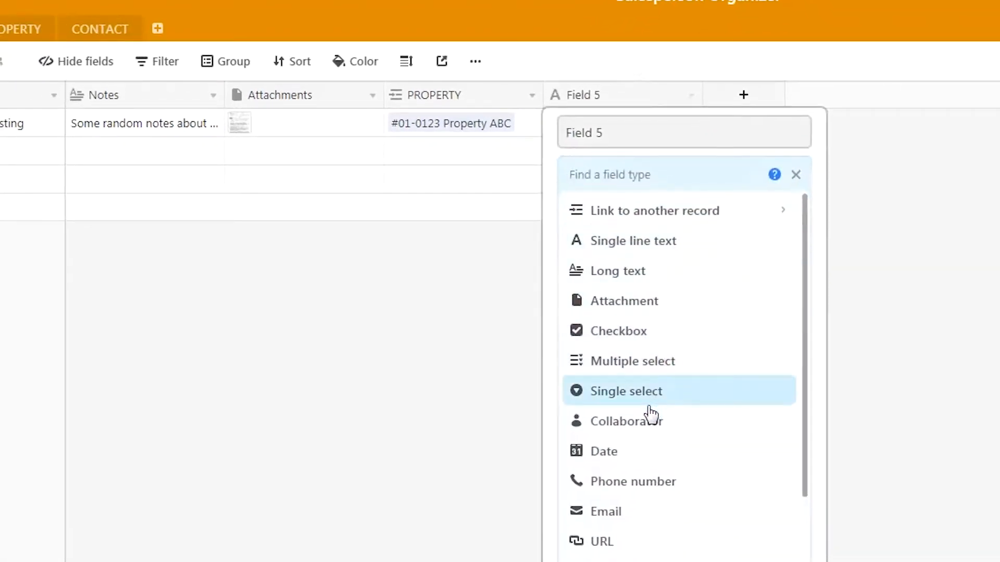
mouse_move(609, 451)
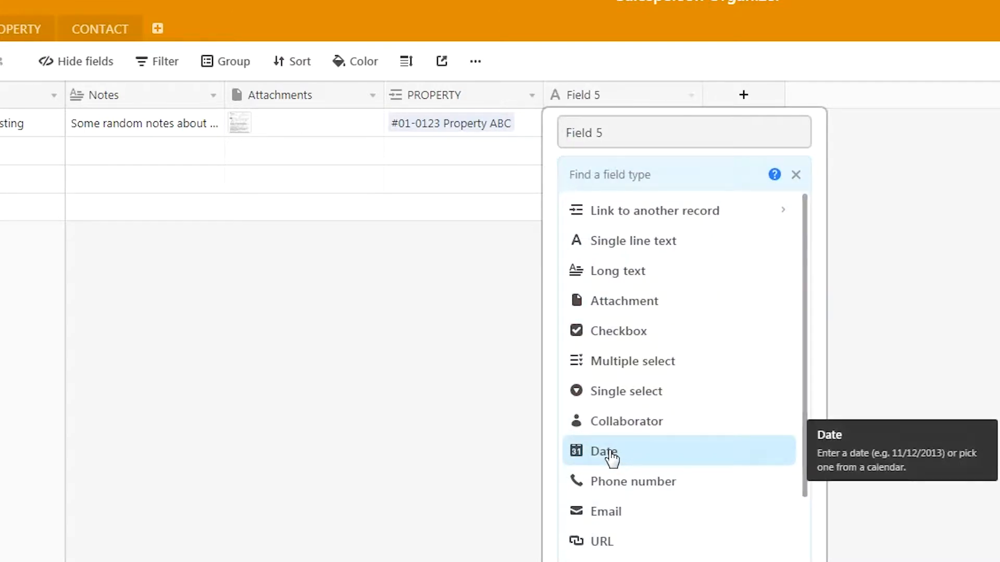
left_click(603, 451)
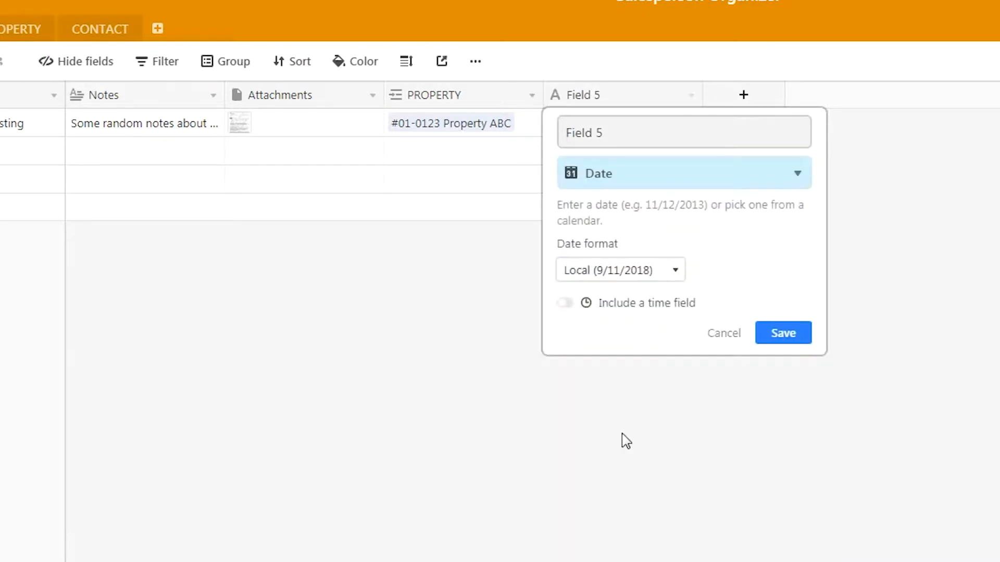
left_click(617, 269)
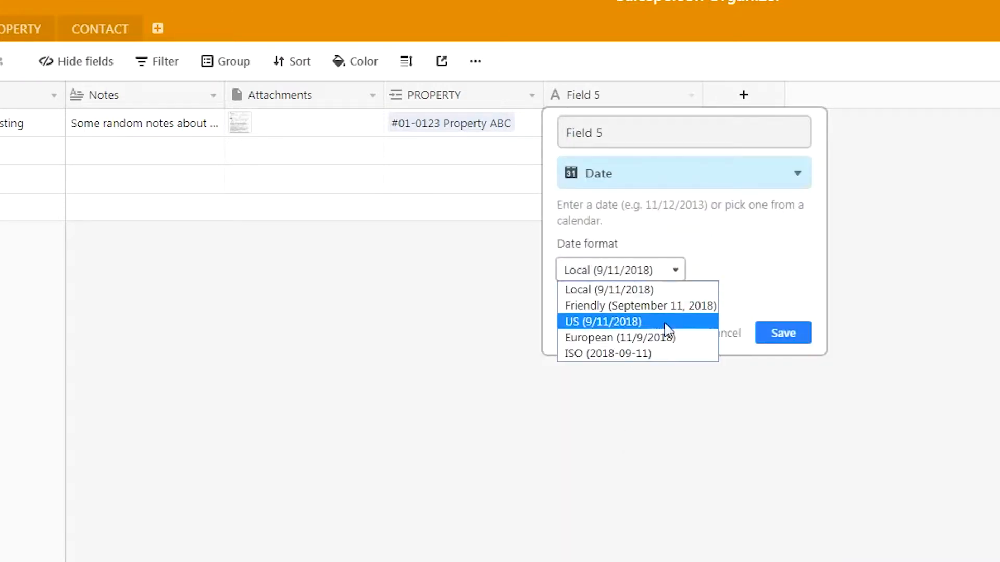
mouse_move(638, 338)
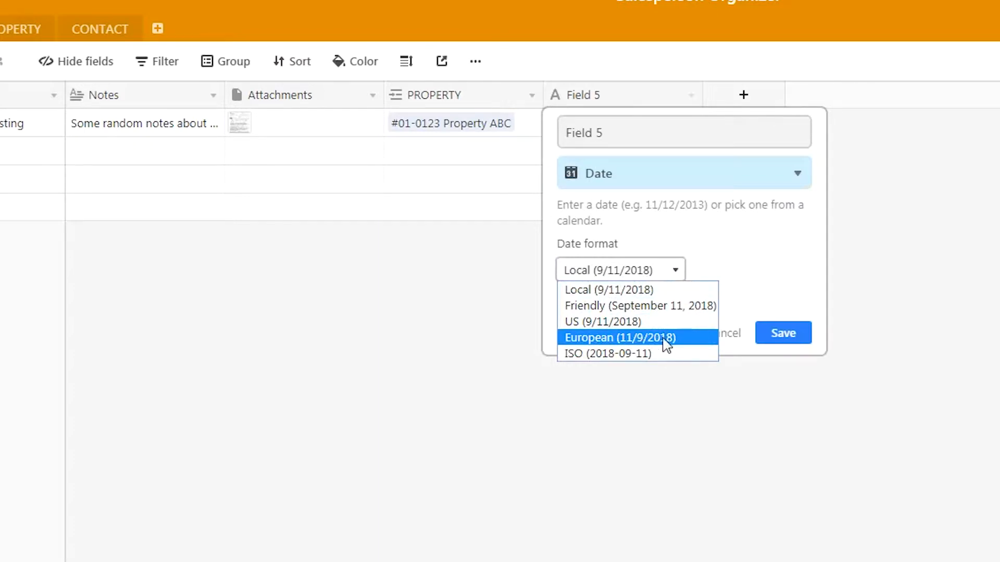
left_click(617, 338)
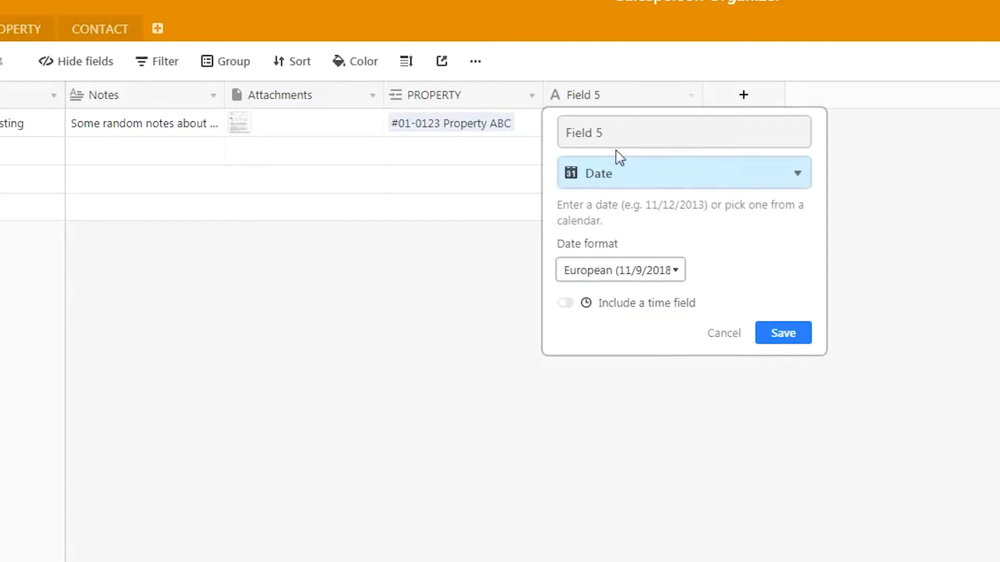
left_click(682, 132)
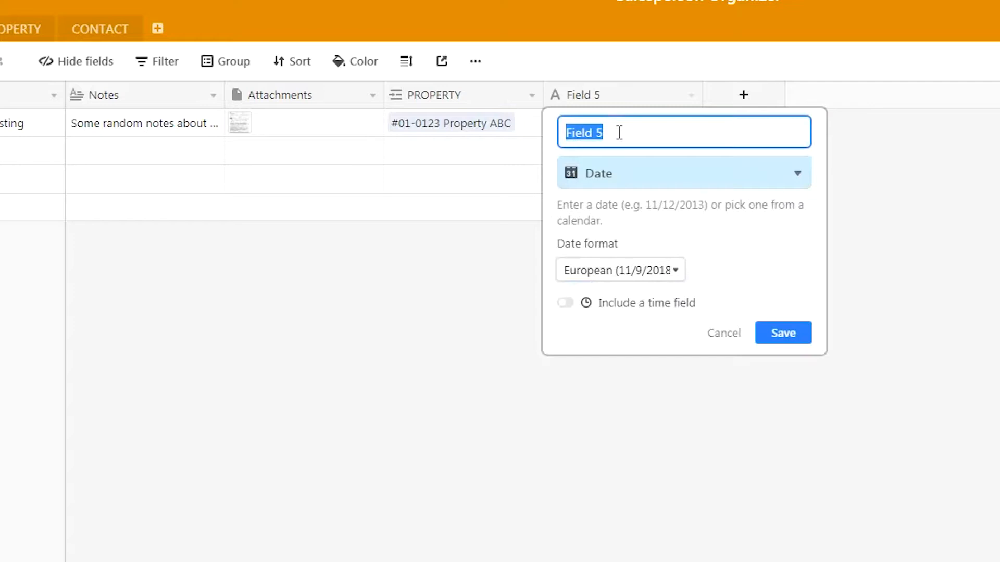
type("DATE")
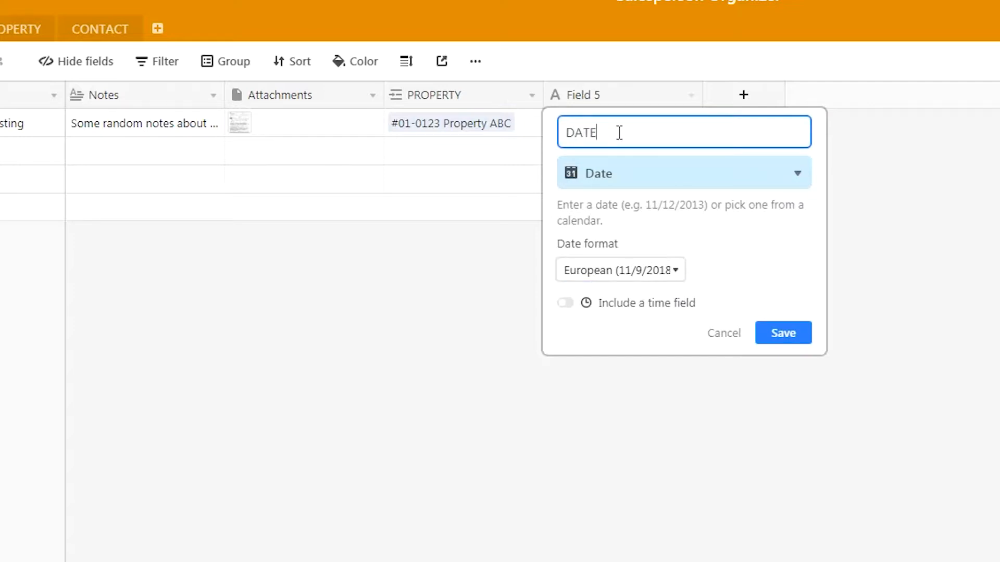
type("APPT")
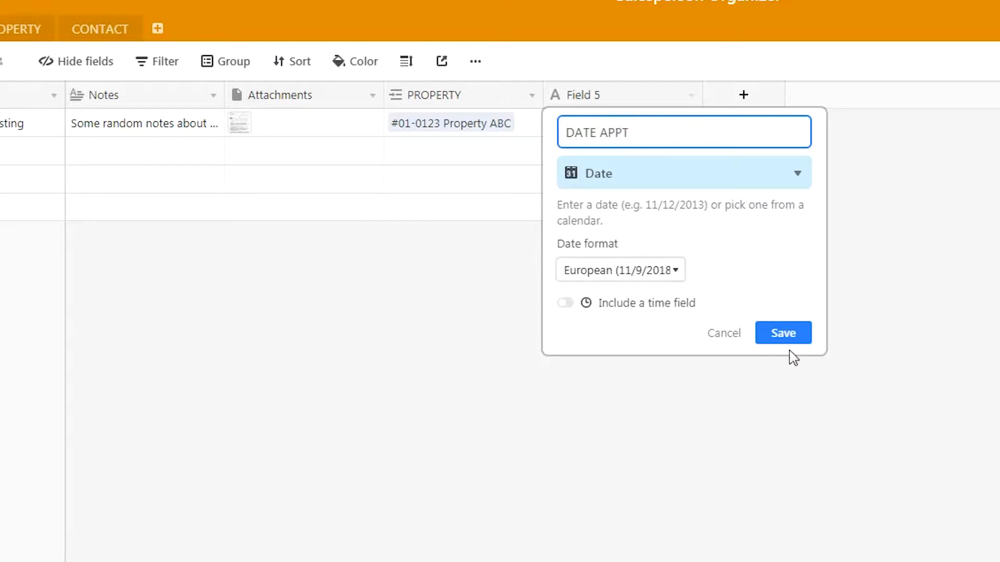
left_click(782, 333)
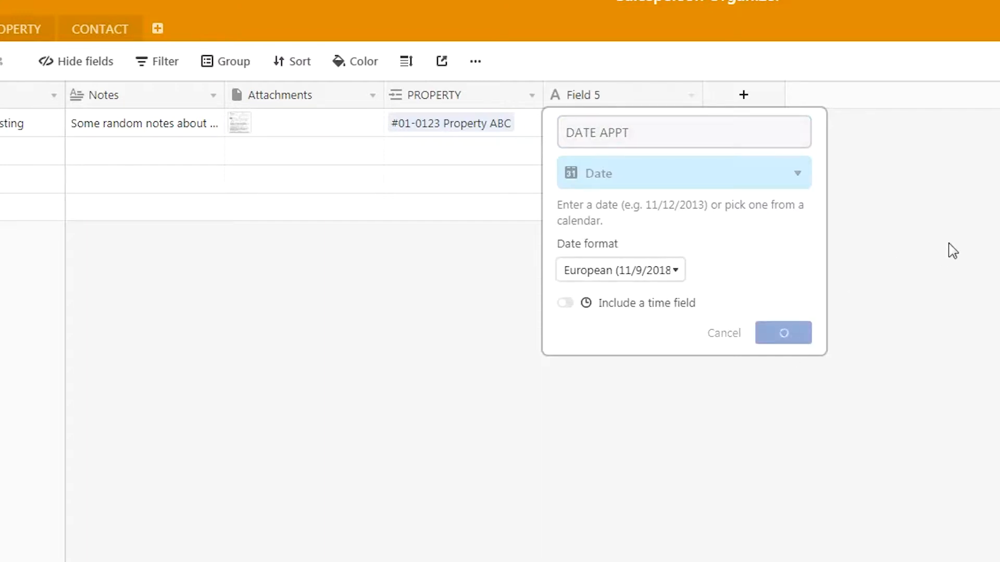
Set New property listing's DATE APPT to 15/9/2018.
left_click(782, 332)
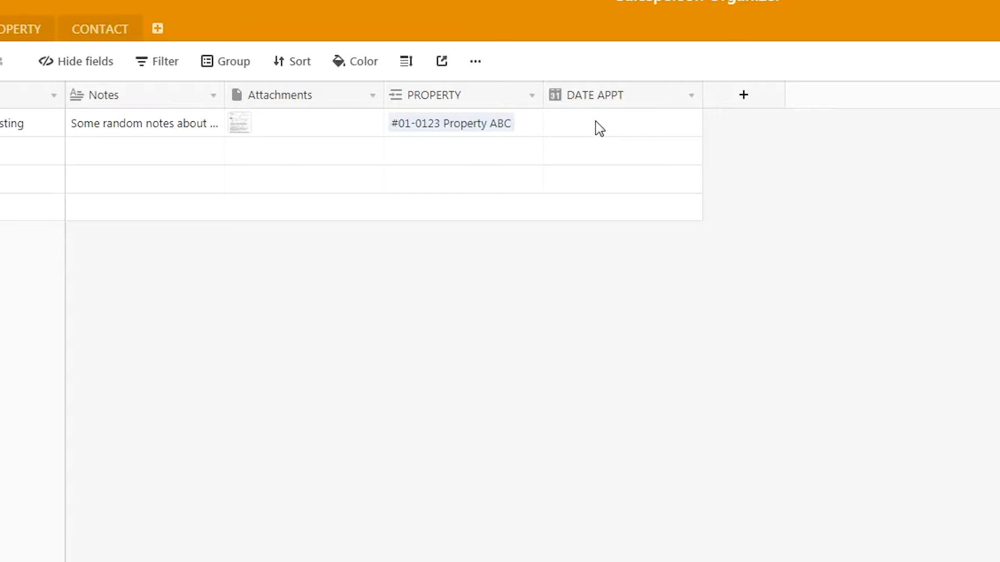
left_click(621, 123)
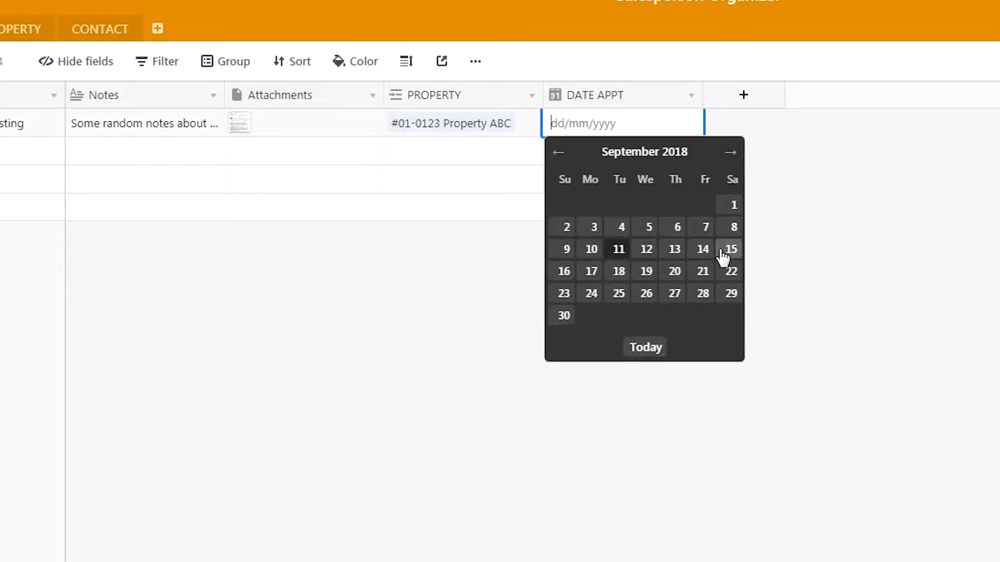
mouse_move(730, 253)
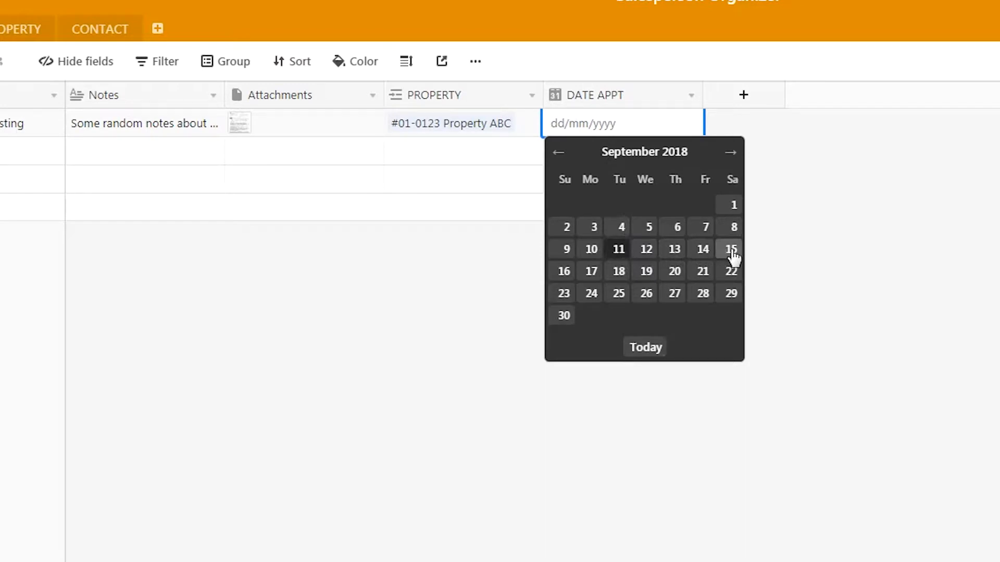
left_click(732, 249)
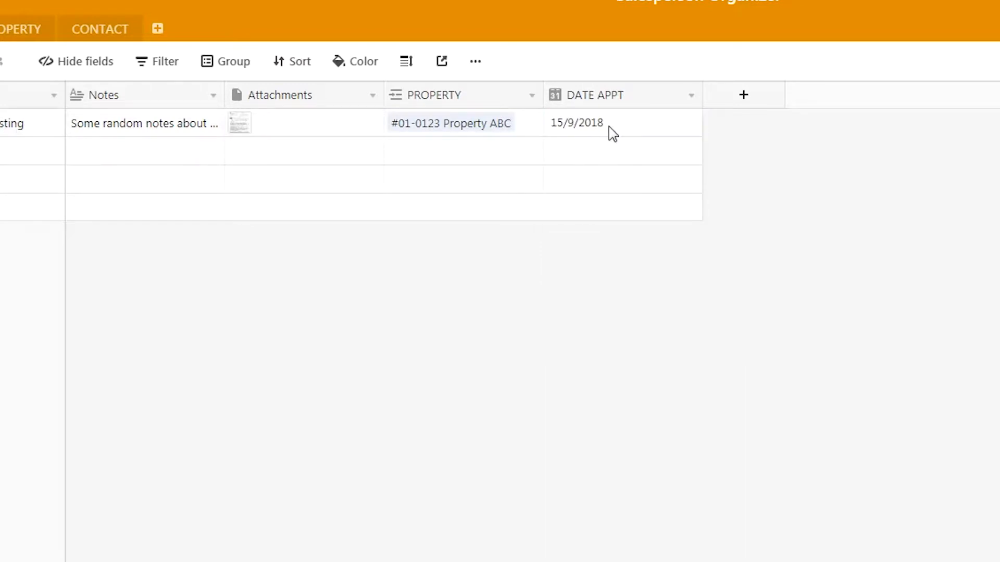
mouse_move(600, 131)
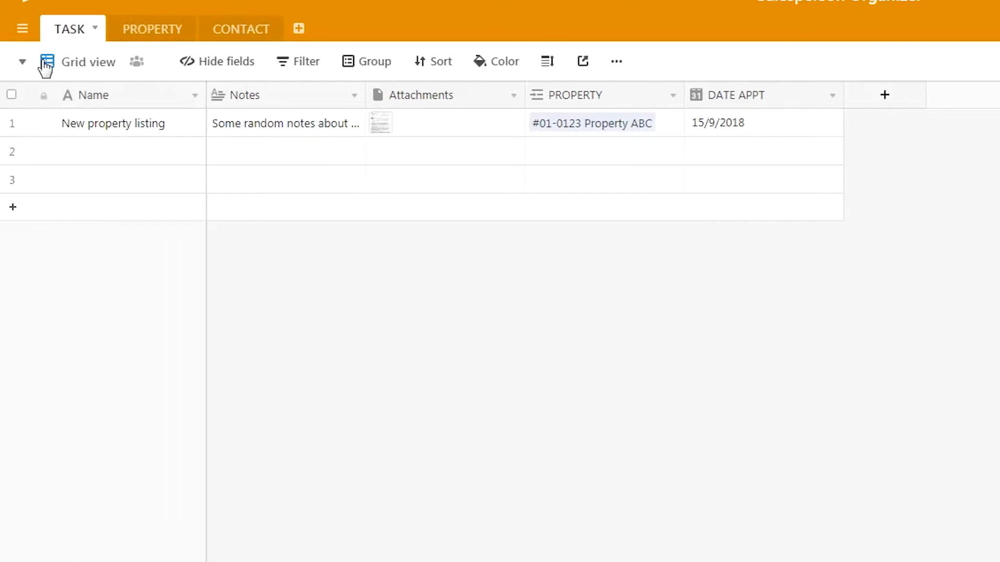
Add a Calendar view of the tasks placed by the DATE APPT field.
left_click(21, 62)
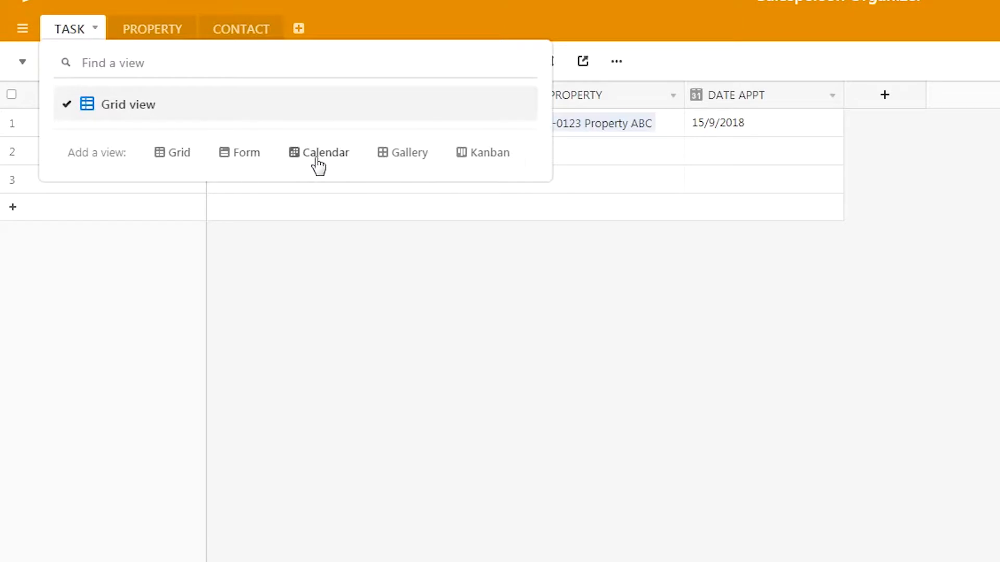
left_click(325, 153)
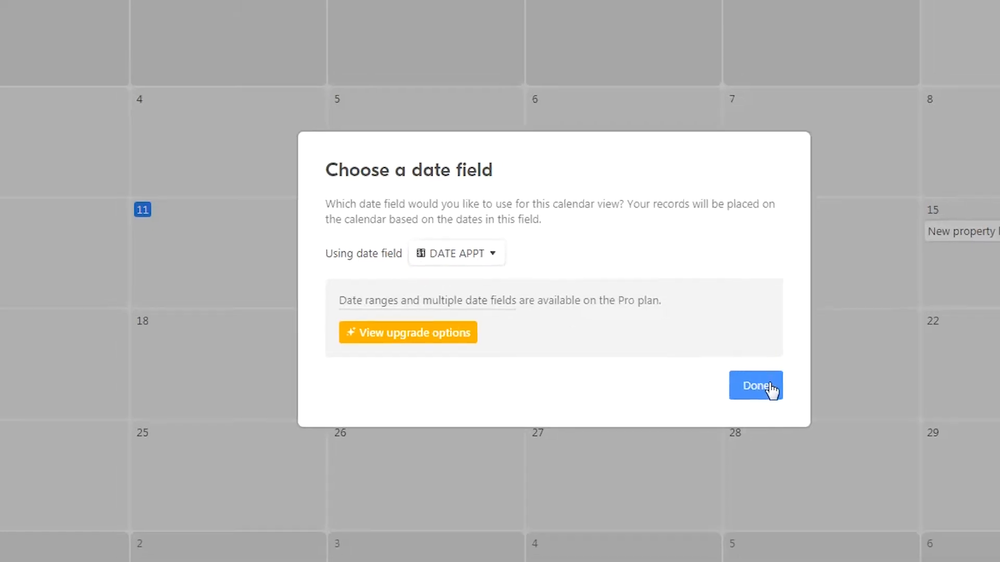
left_click(756, 385)
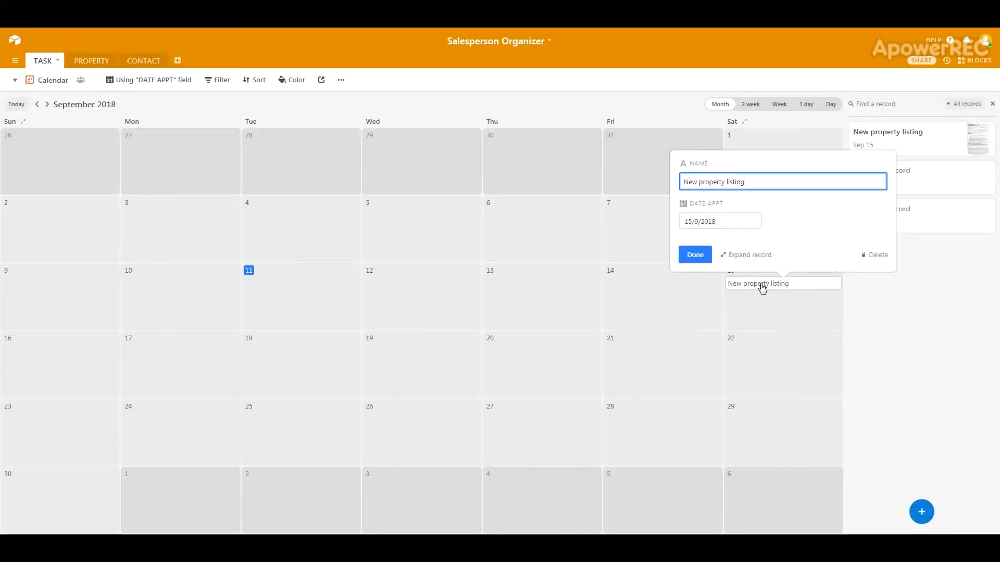
Expand New property listing from Sep 15 to check its details, then close it.
left_click(749, 254)
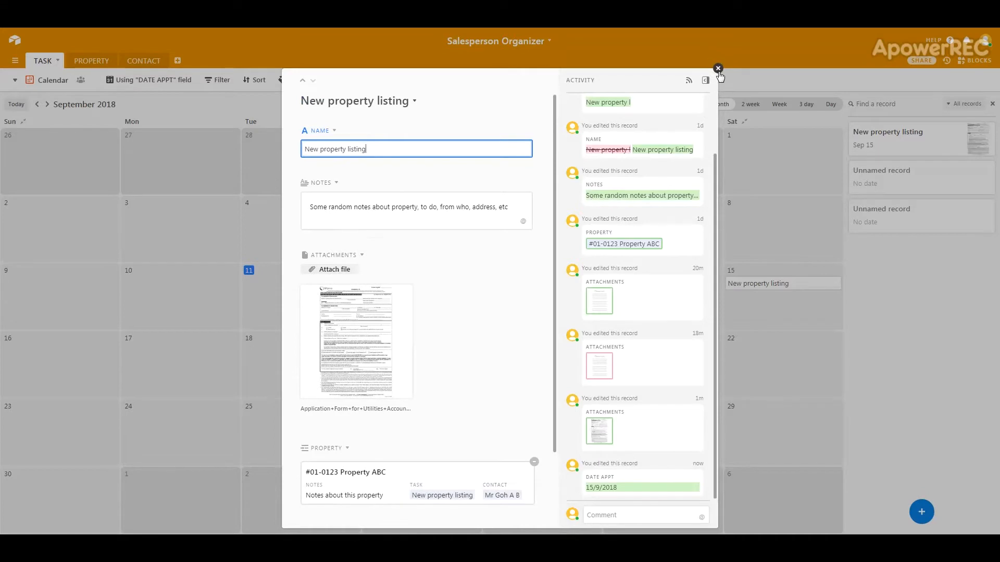
left_click(718, 68)
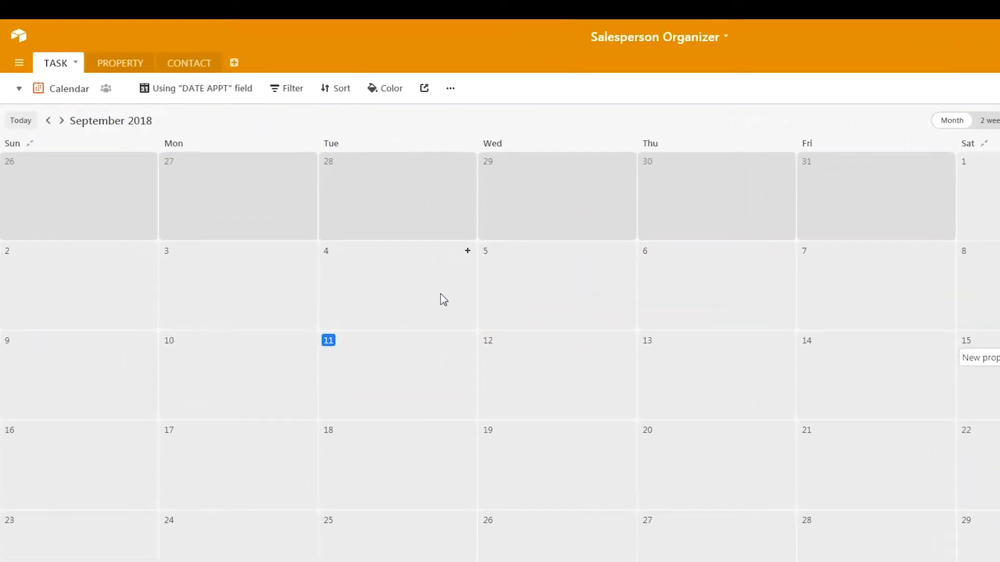
left_click(74, 62)
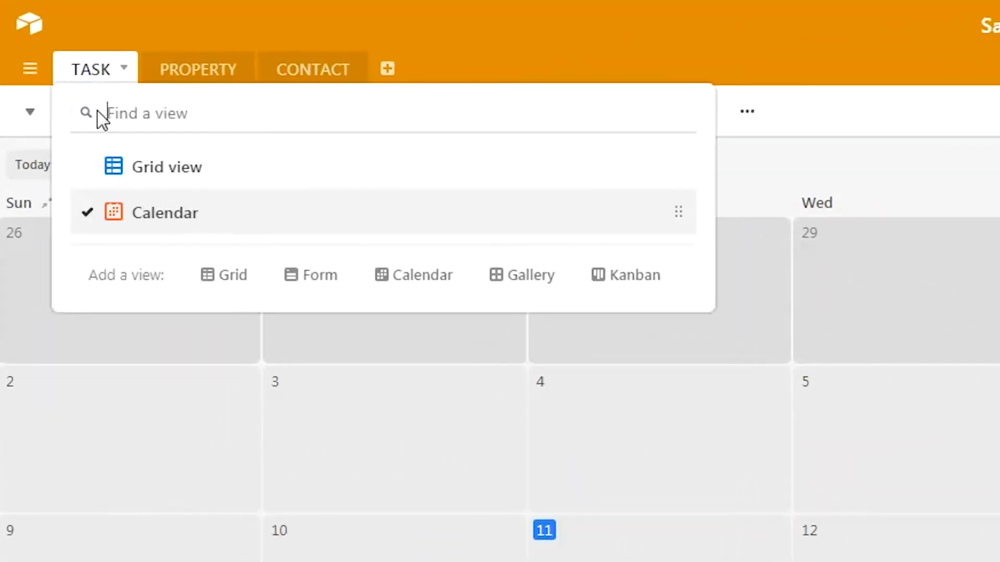
Back in Grid view, name the second record 'Marketing materials'.
left_click(170, 167)
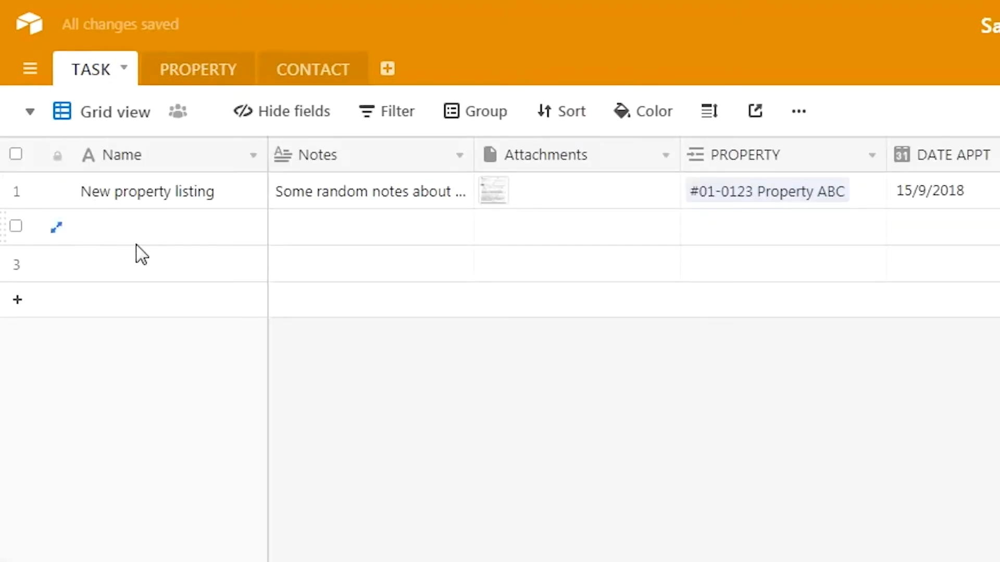
left_click(159, 226)
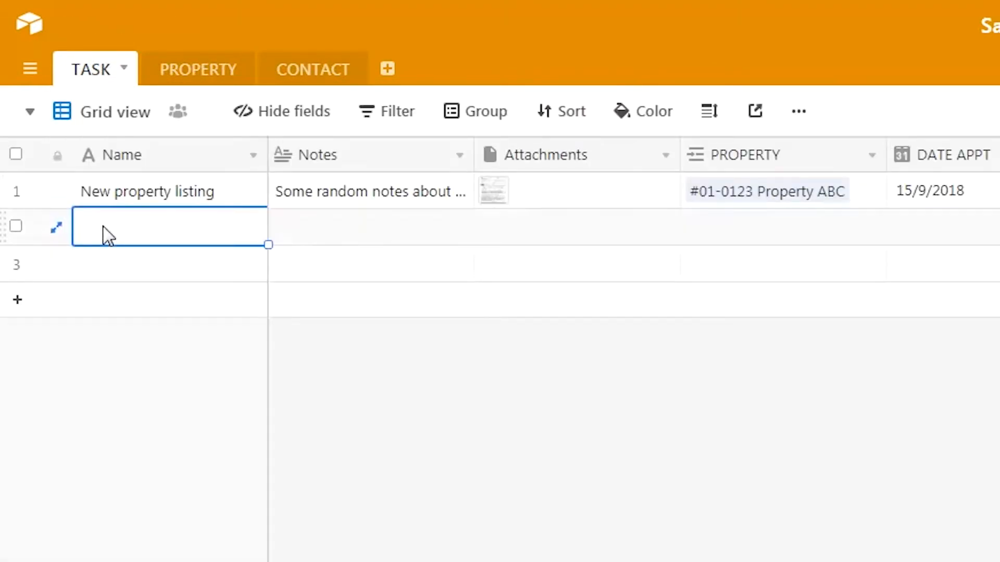
type("Marketin")
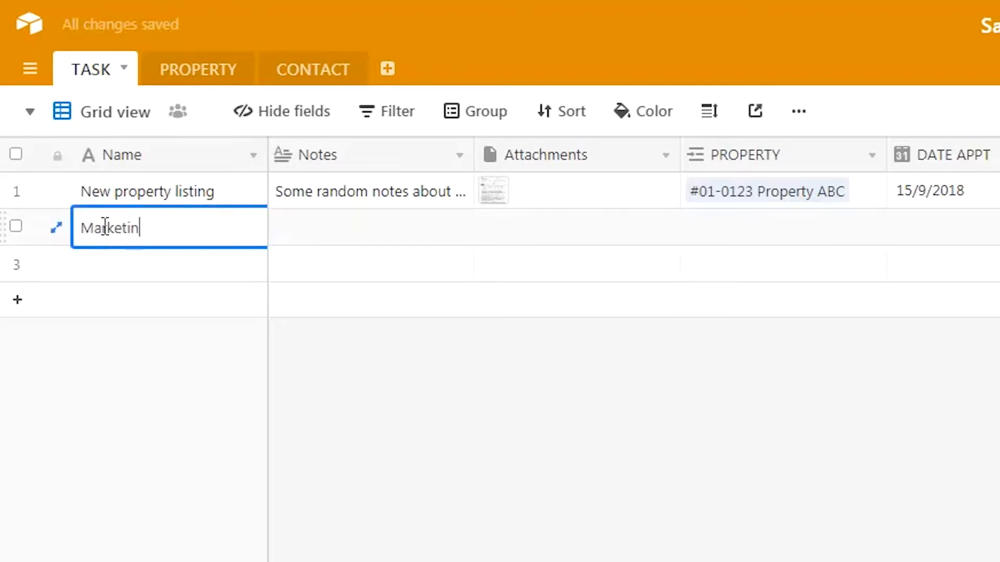
type("g materials")
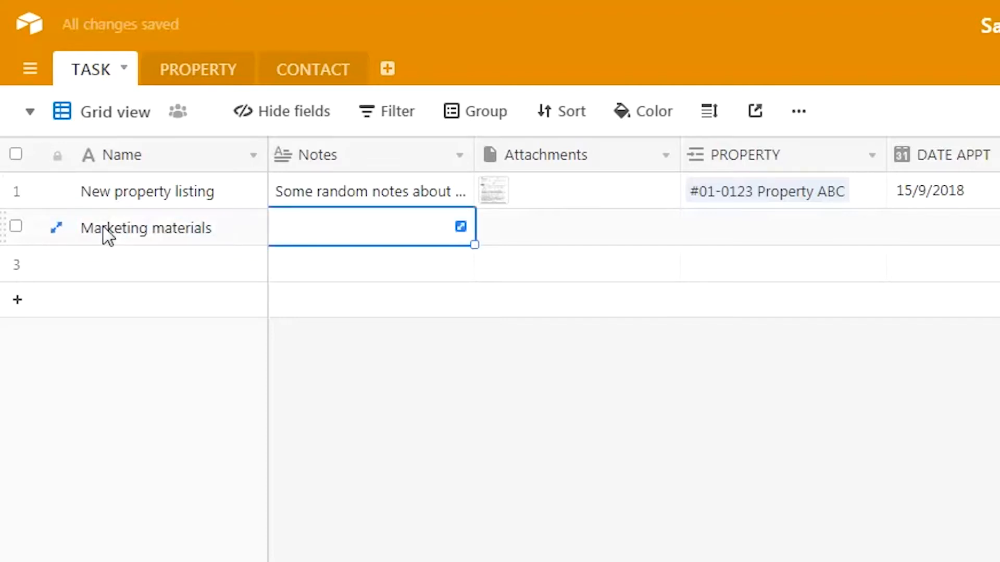
Enter notes 'Prepare flyers, launch classifieds, post to propertyguru, take photos, etc'.
type("P")
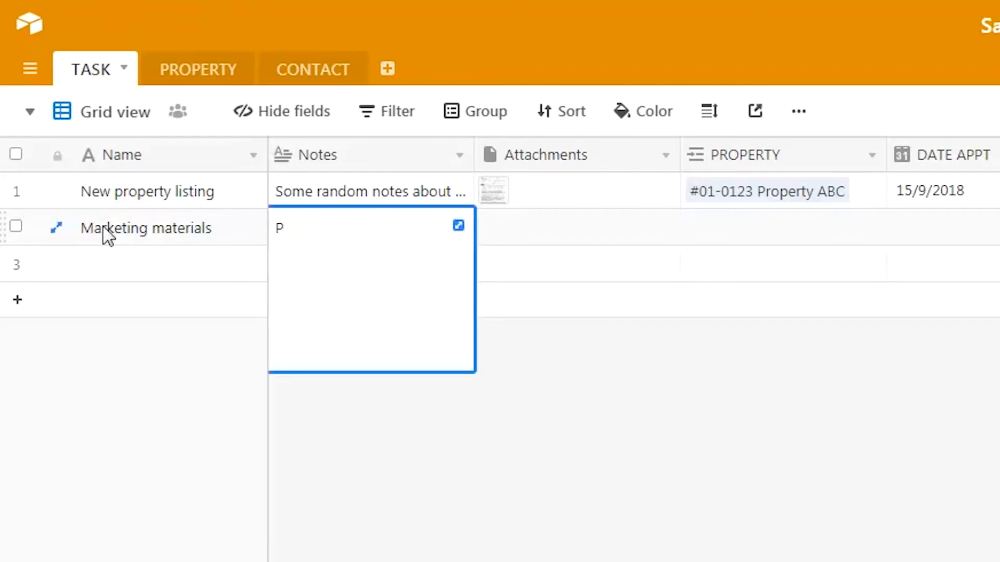
type("repare fl")
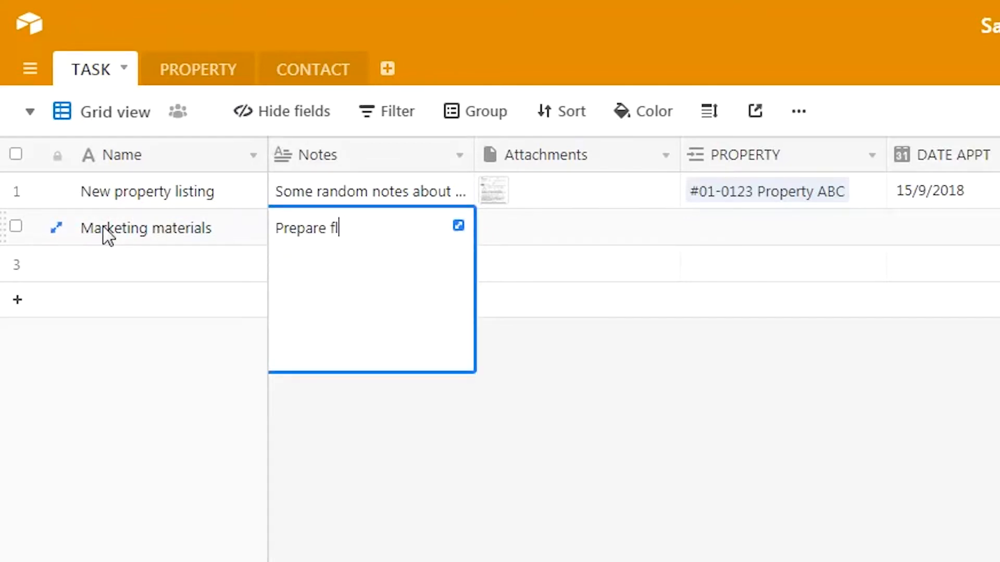
type("yers, l")
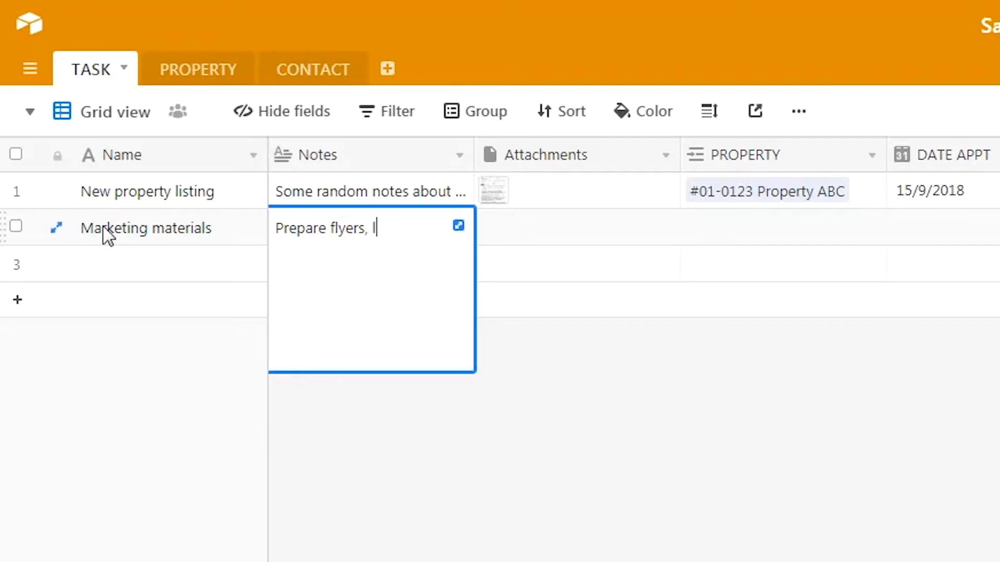
type("launch")
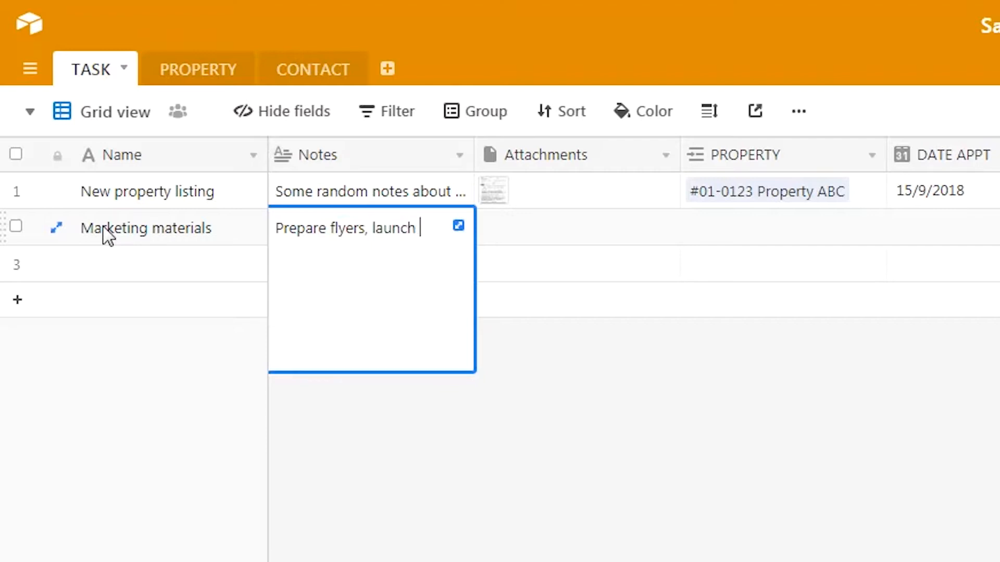
type("classi")
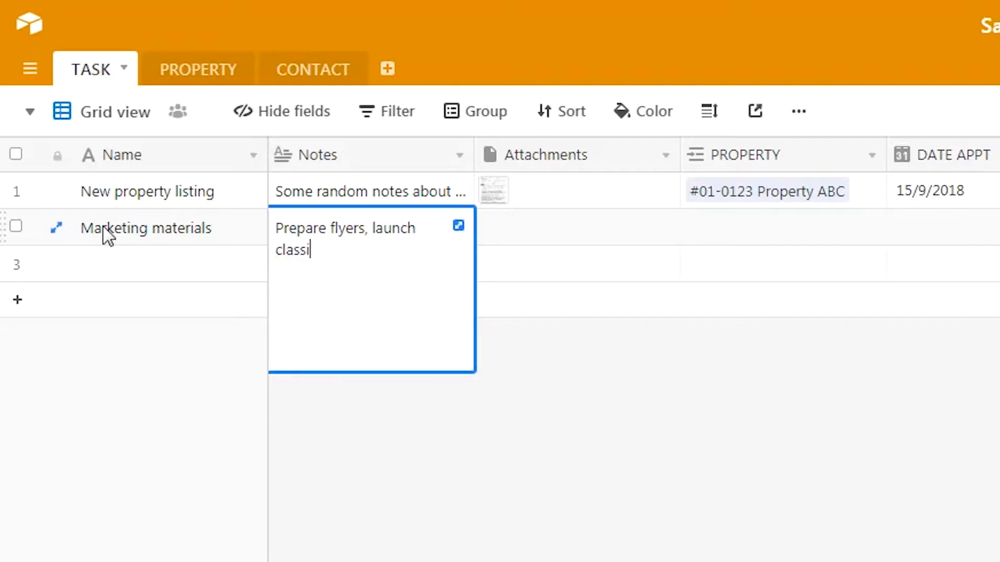
type("fieds, post t")
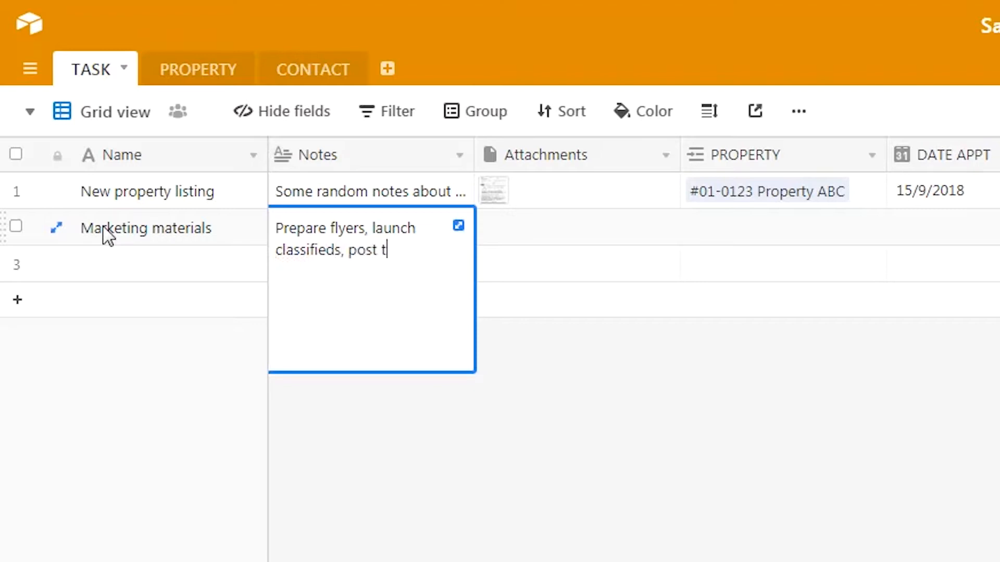
type("o propertygu")
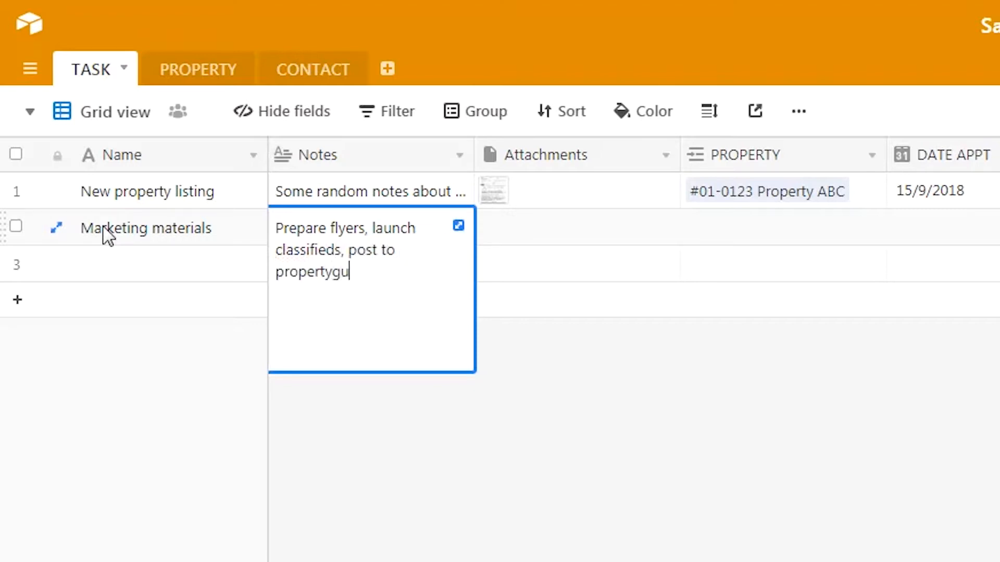
type("ru, take ph")
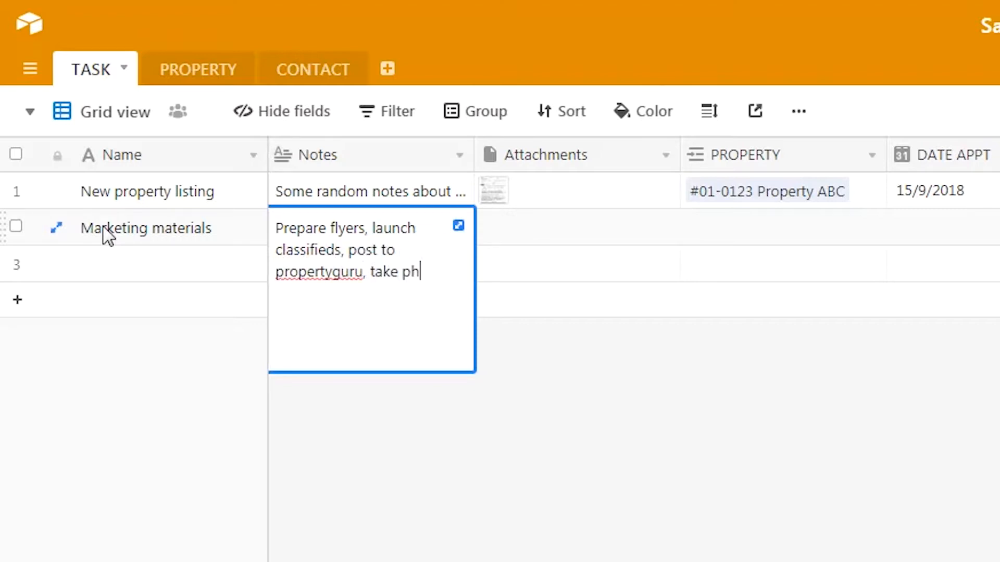
type("otos, et")
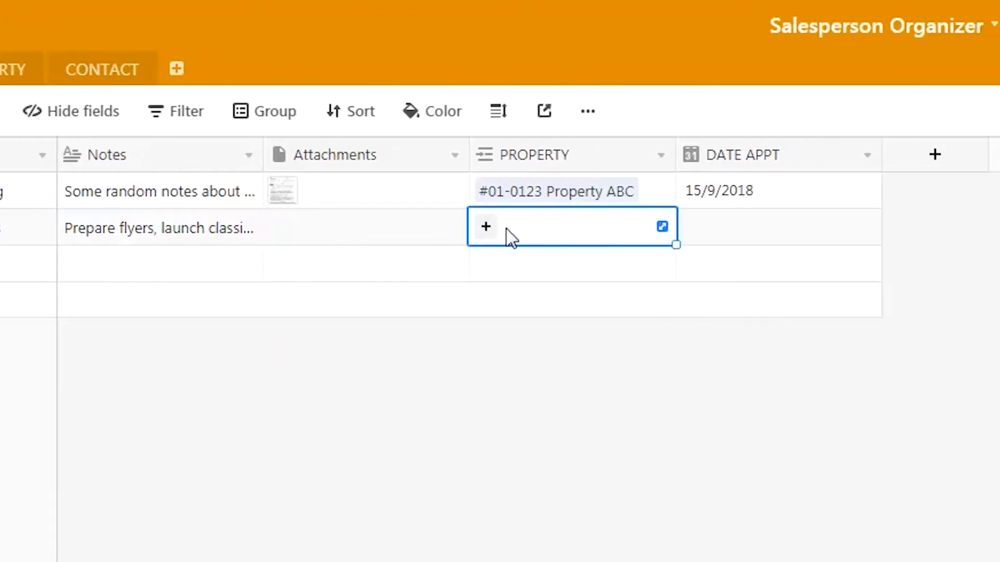
Link #01-0123 Property ABC and set the appointment date to 17/9/2018.
left_click(485, 226)
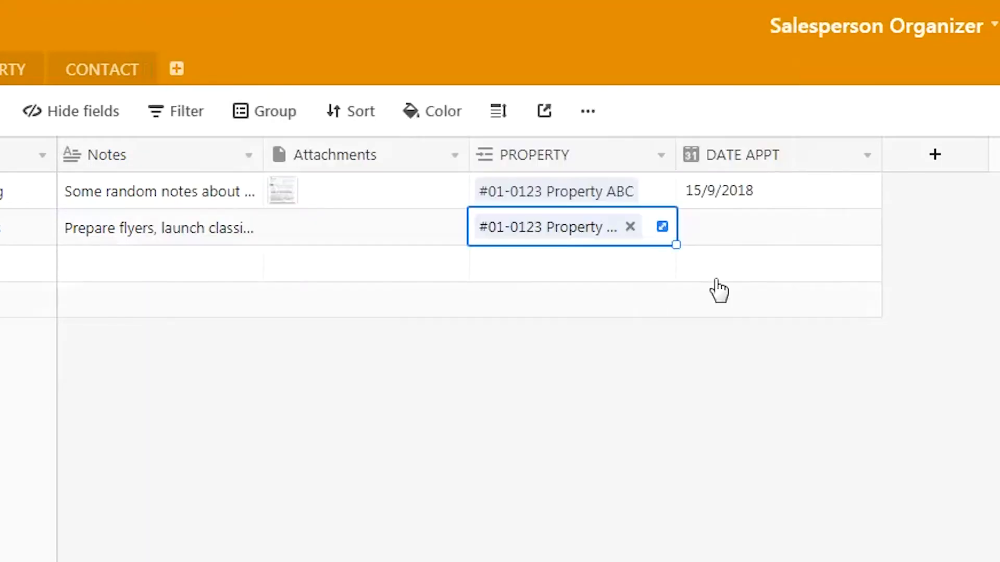
left_click(777, 228)
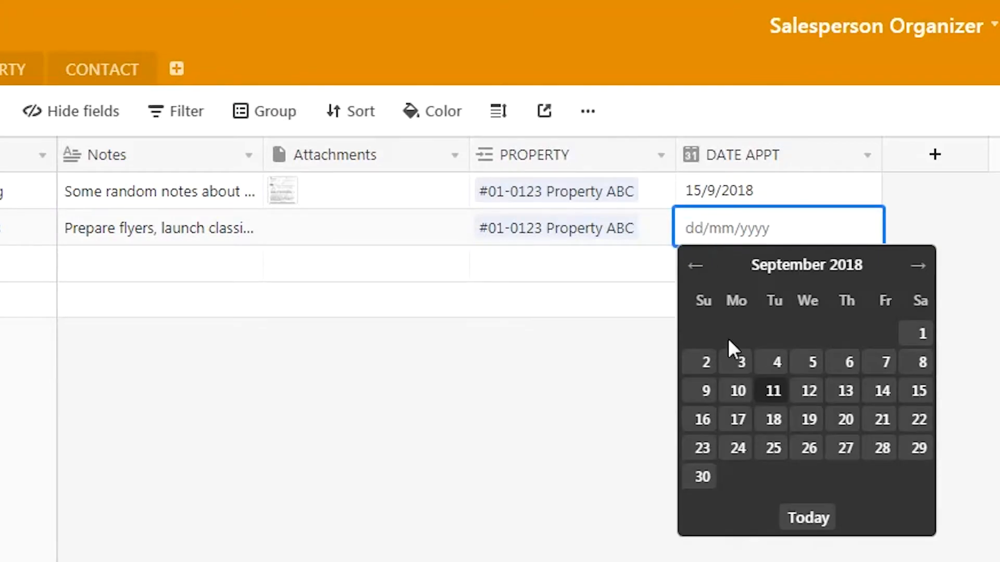
mouse_move(738, 420)
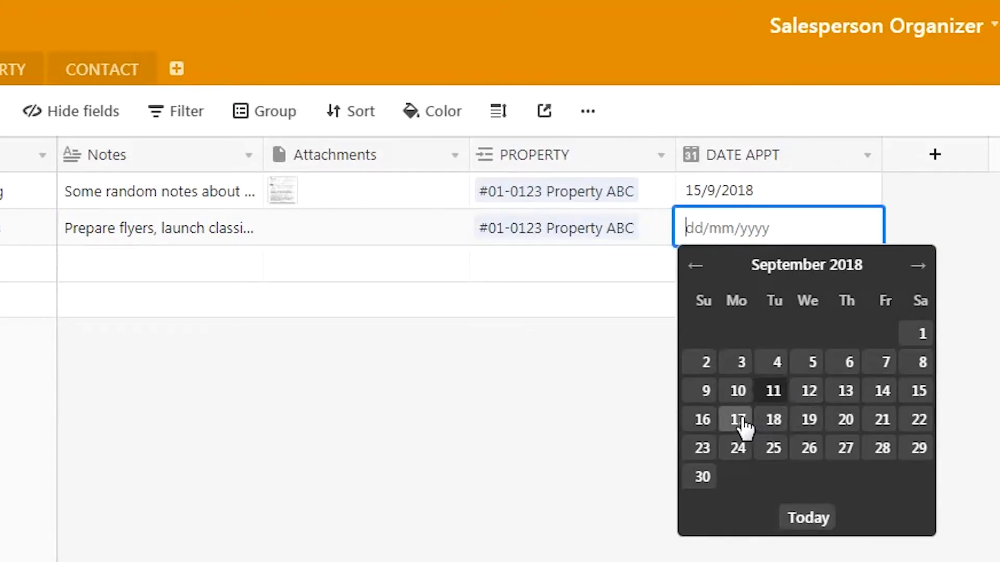
left_click(736, 419)
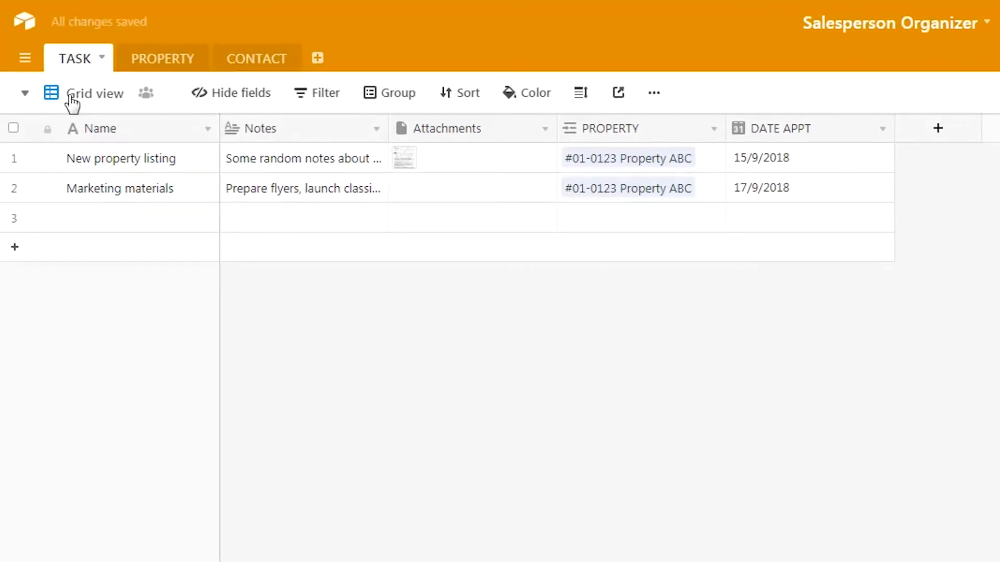
left_click(25, 92)
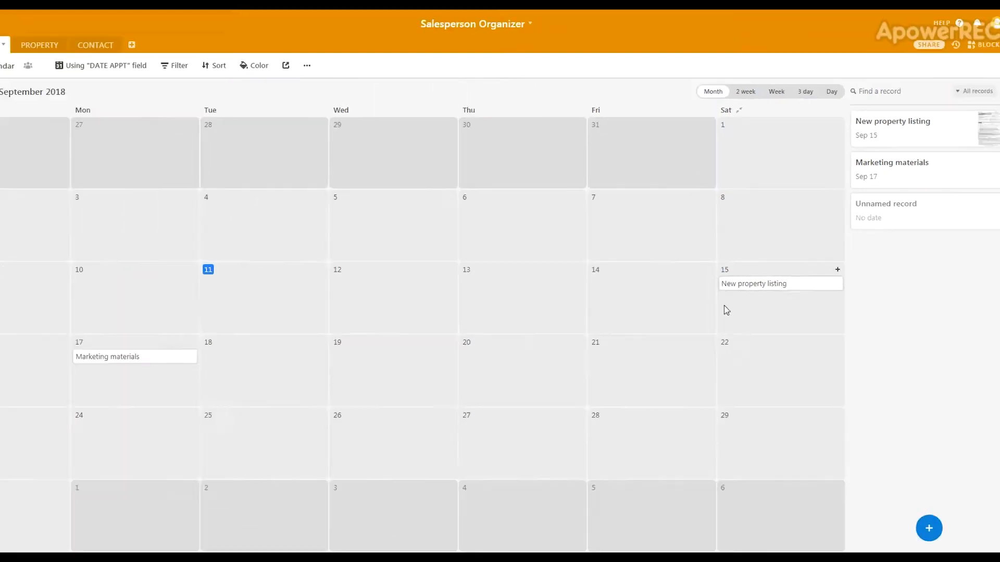
left_click(64, 47)
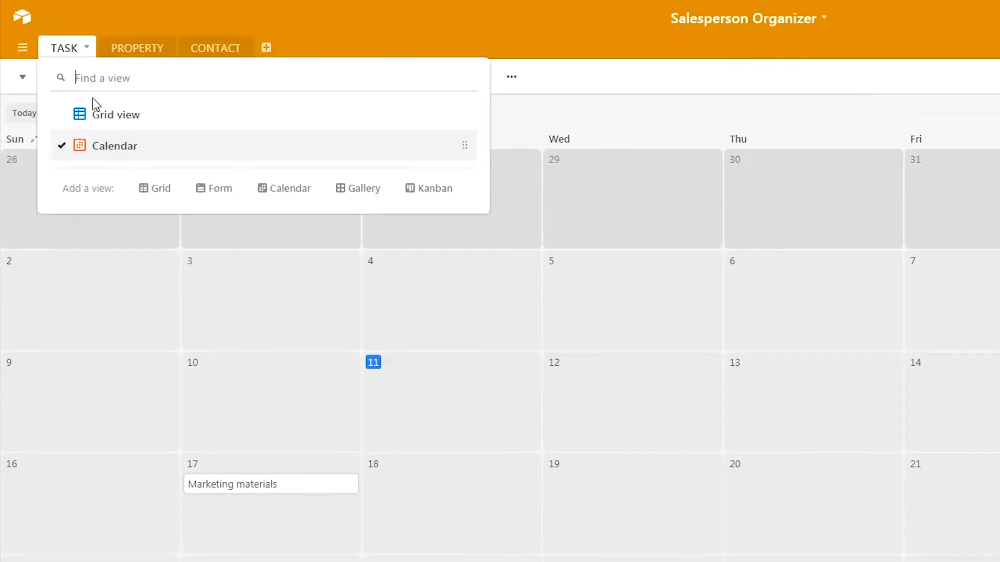
left_click(116, 114)
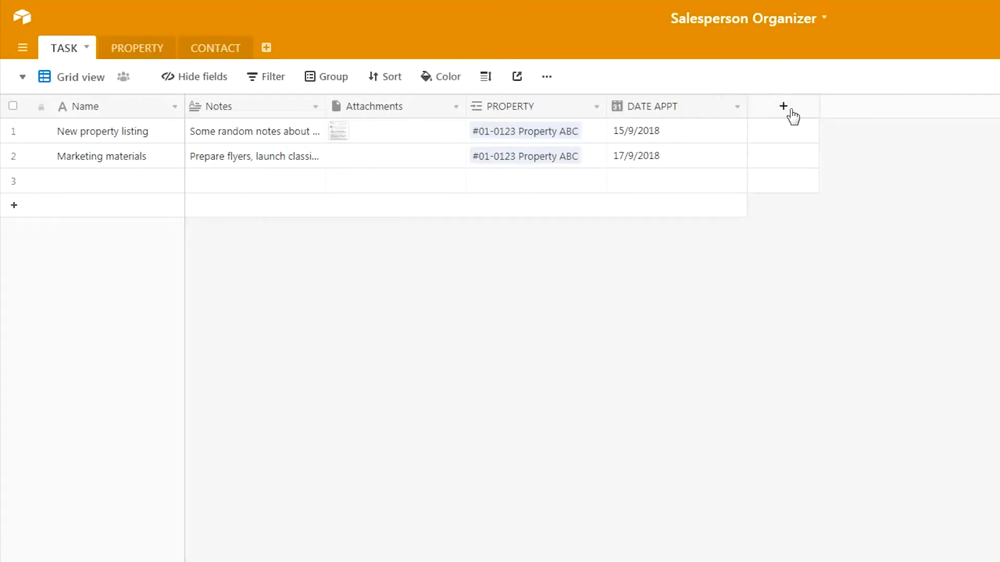
Add a single-select field STATUS with options TO DO, DOING and DONE.
left_click(783, 106)
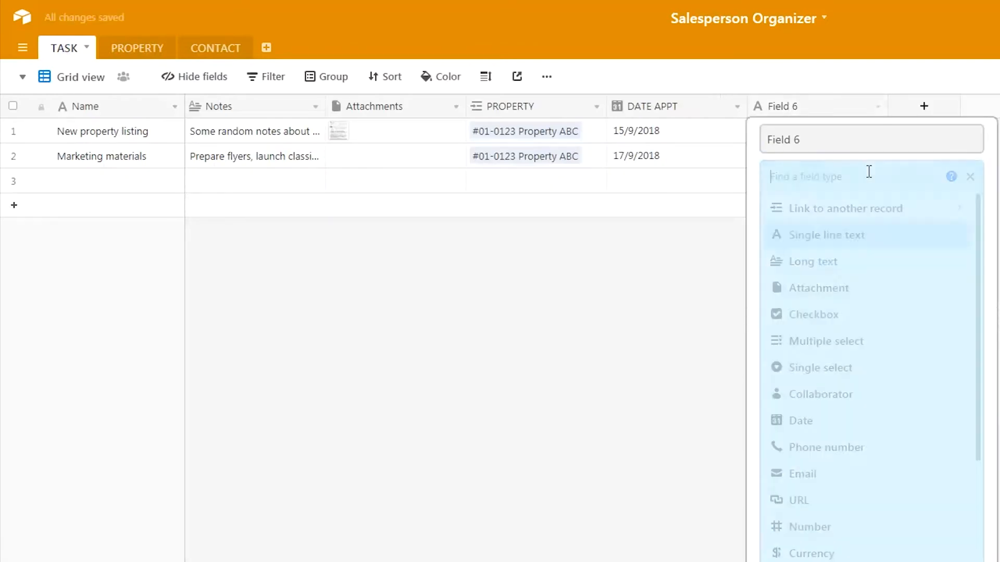
mouse_move(832, 367)
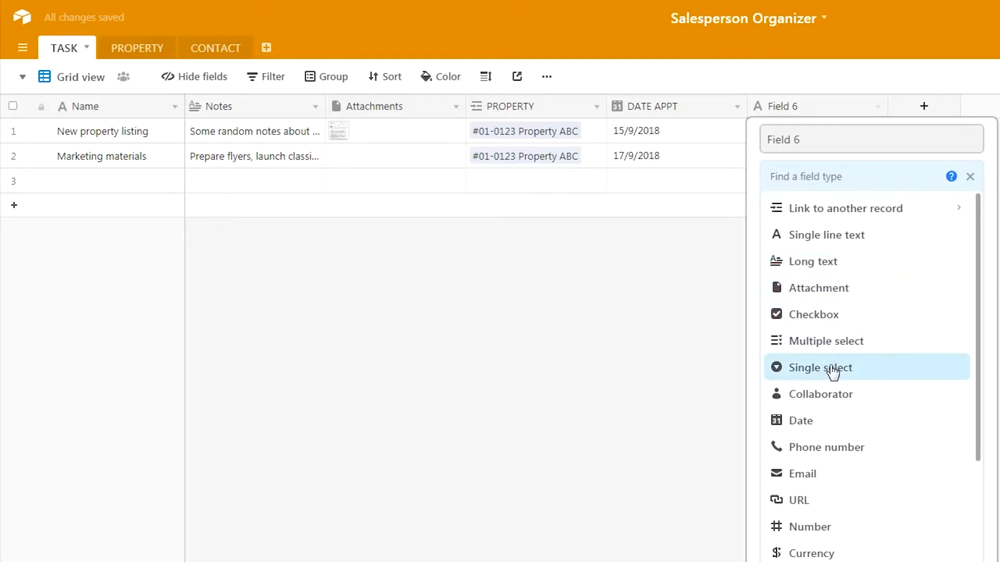
left_click(822, 368)
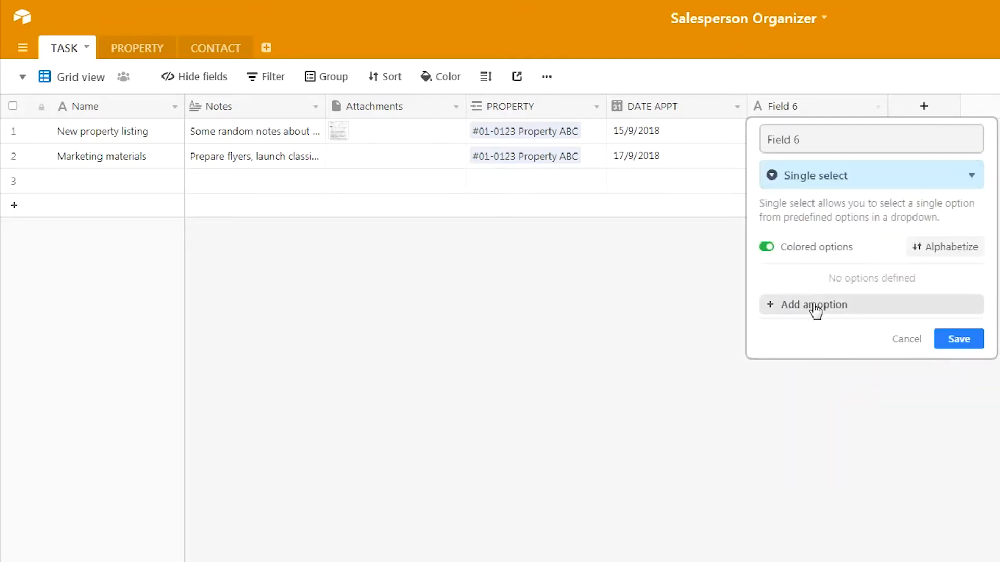
left_click(813, 305)
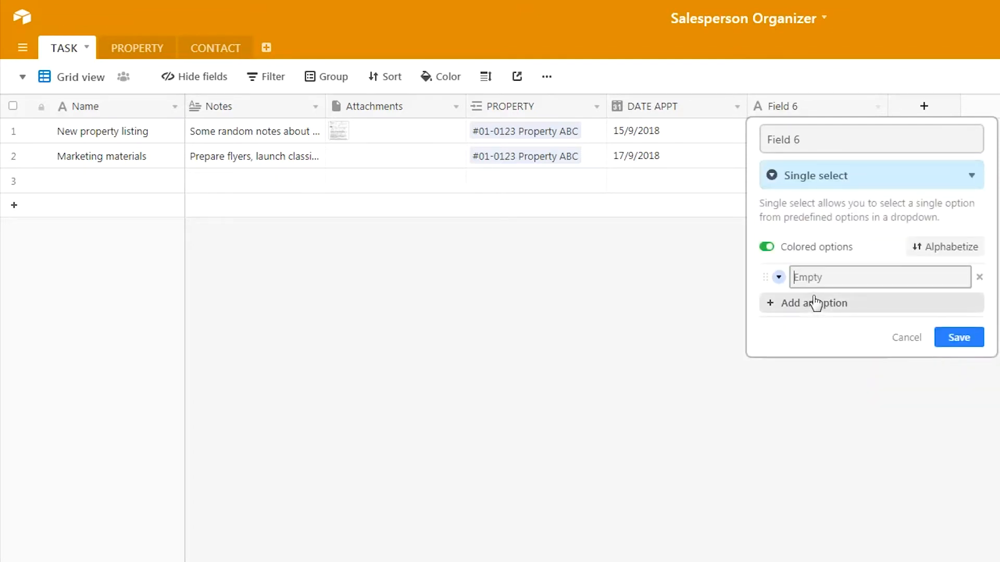
type("TO DO")
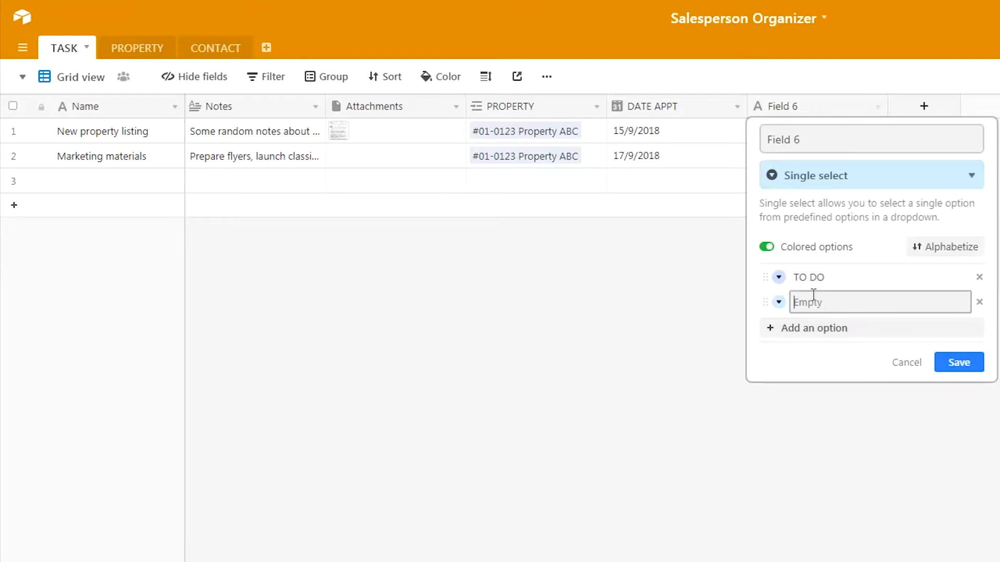
type("DOING")
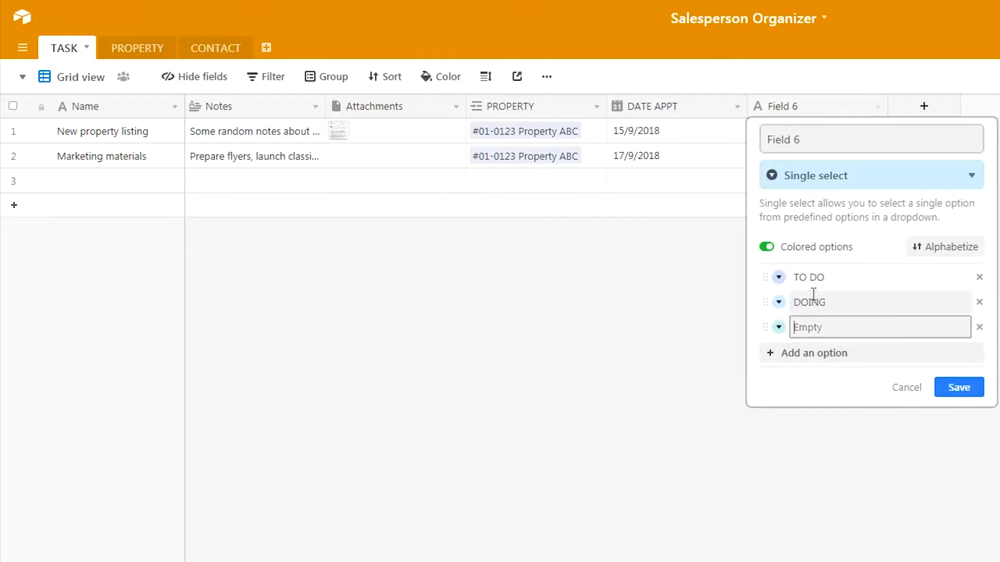
type("DONE")
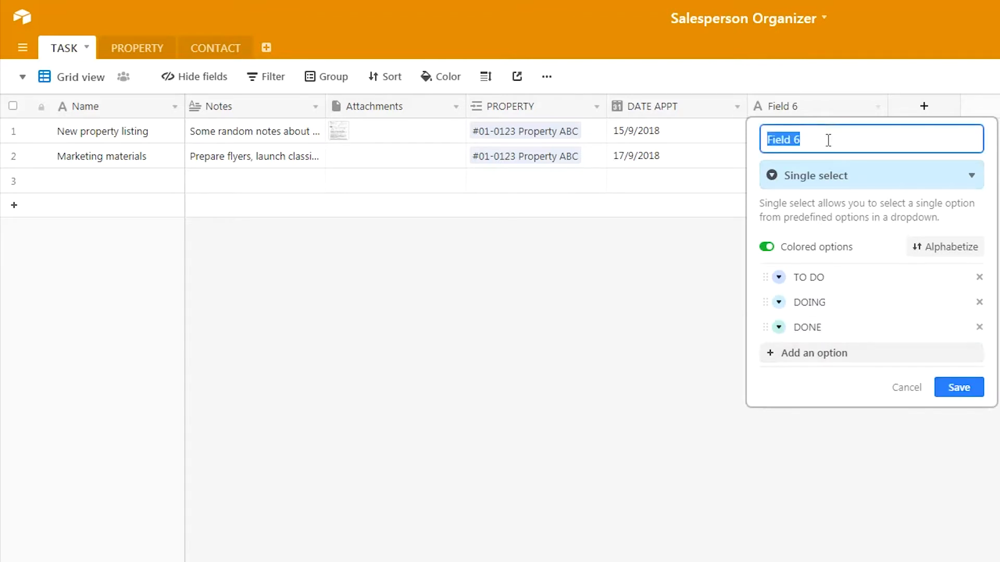
type("STATUS")
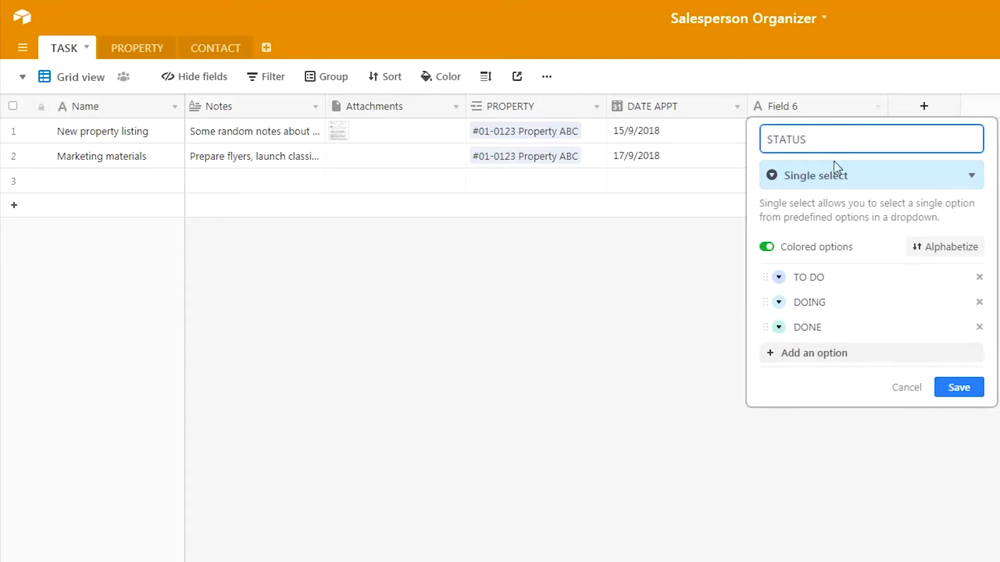
left_click(958, 387)
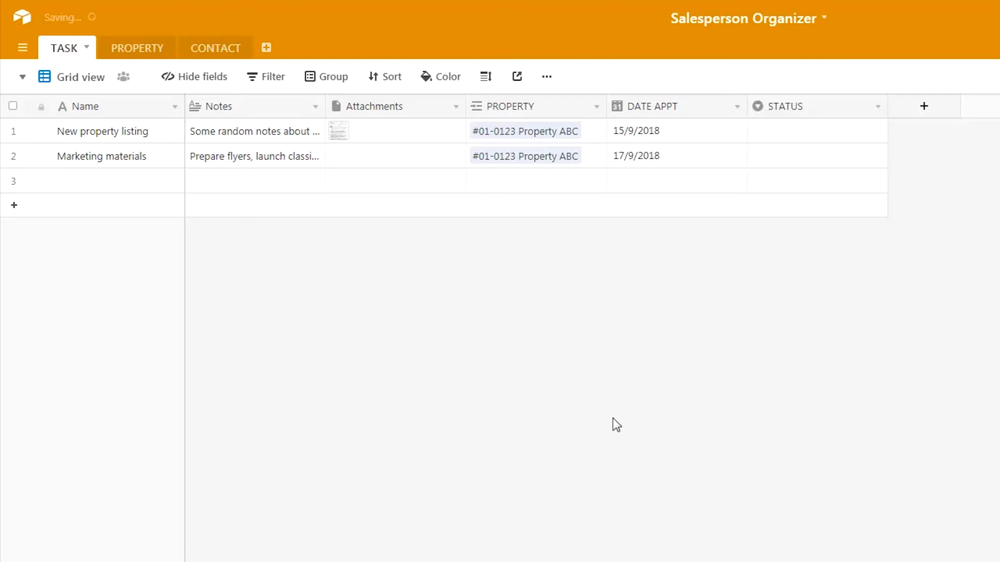
Set STATUS to TO DO for New property listing and DOING for Marketing materials.
left_click(803, 131)
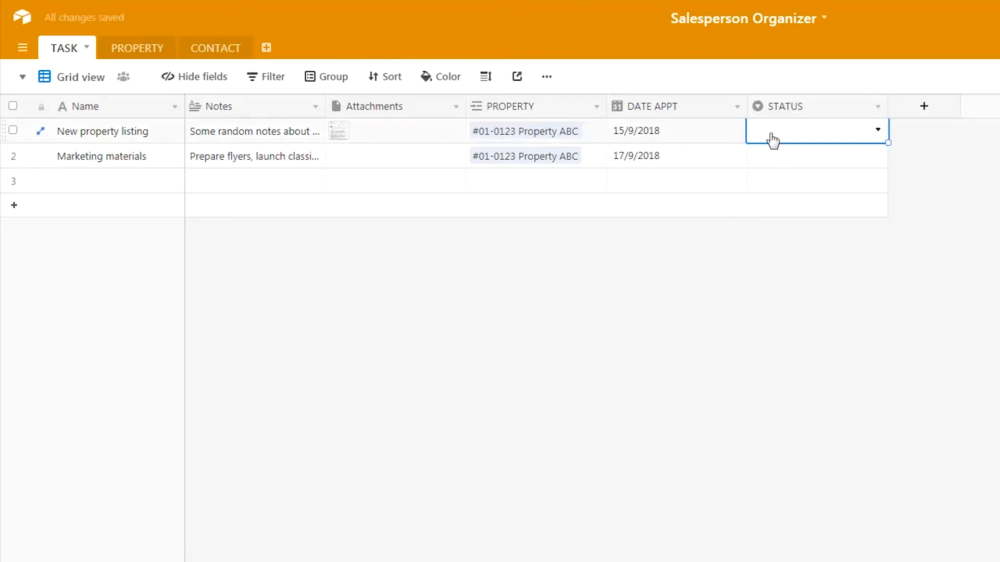
left_click(773, 131)
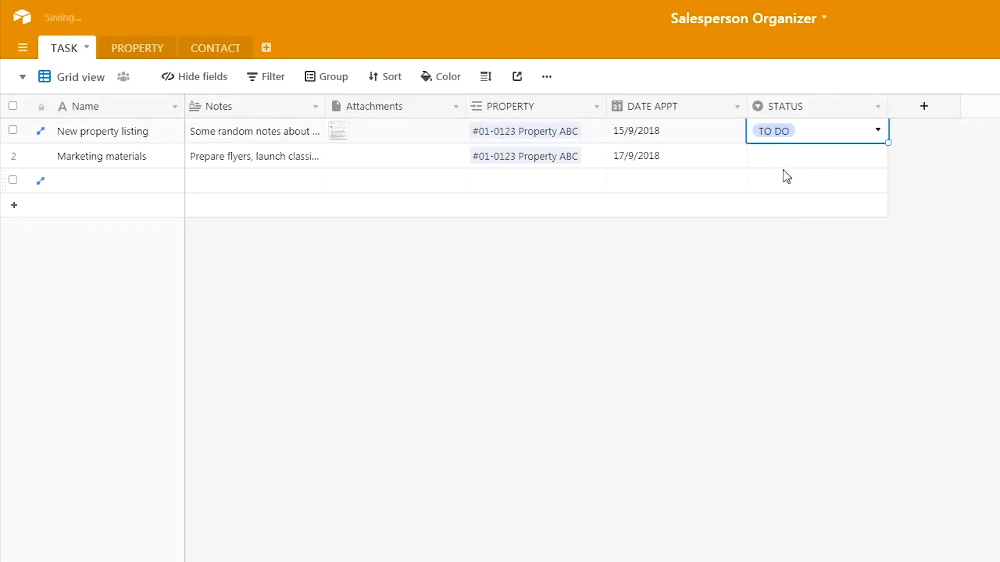
left_click(817, 155)
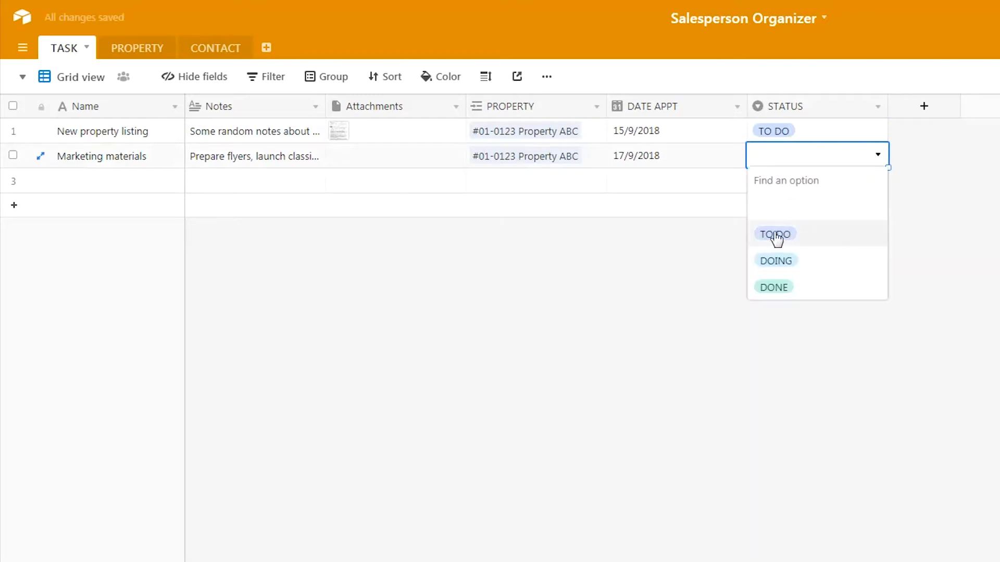
left_click(775, 260)
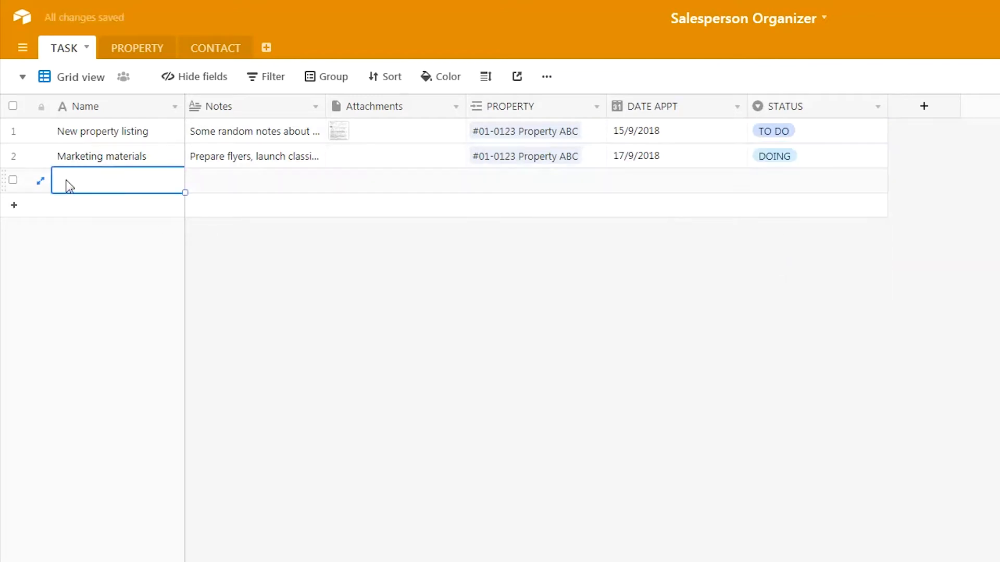
Name row 3 'Contact Client about property' with notes 'Sales call'.
type("Contact Client about")
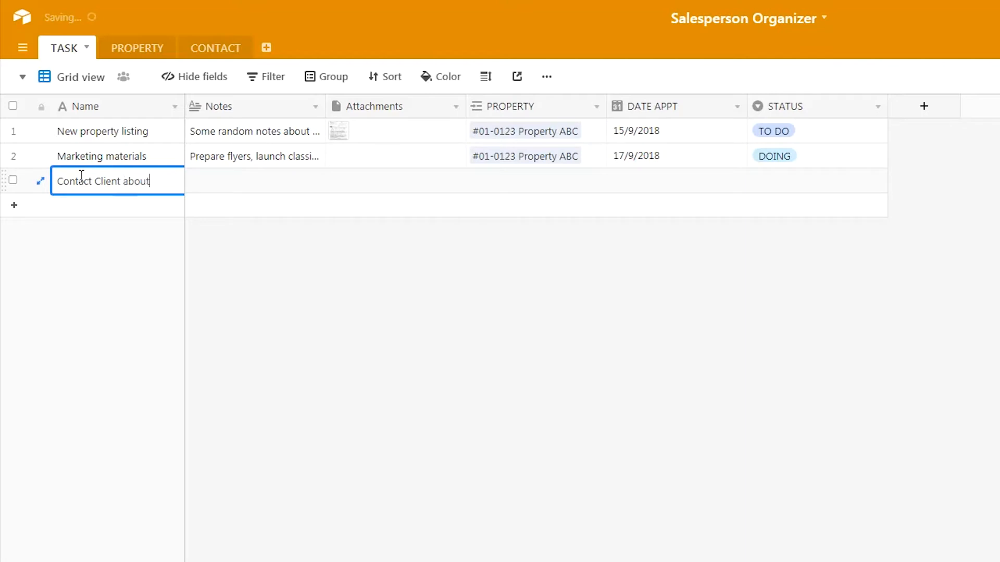
type("property")
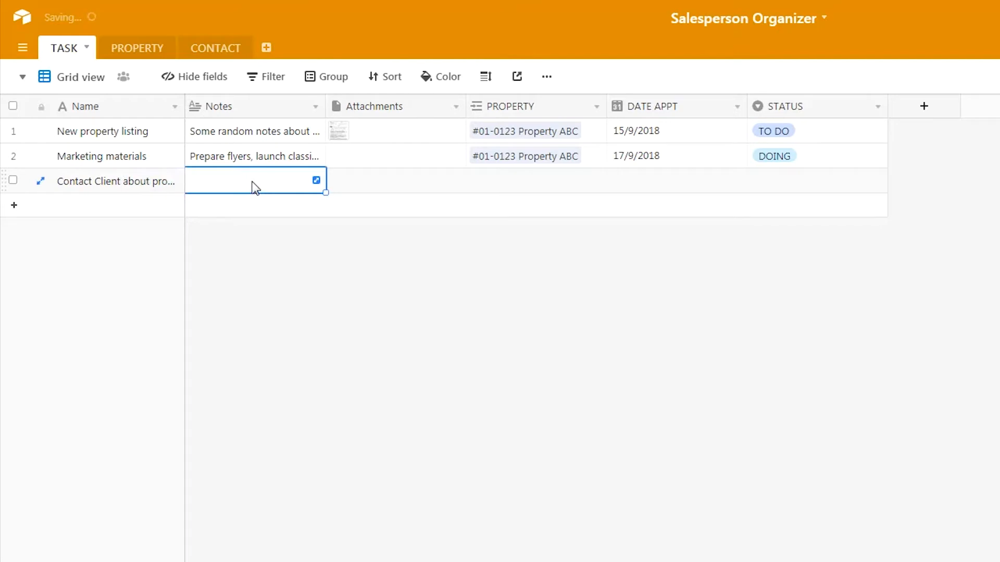
left_click(255, 180)
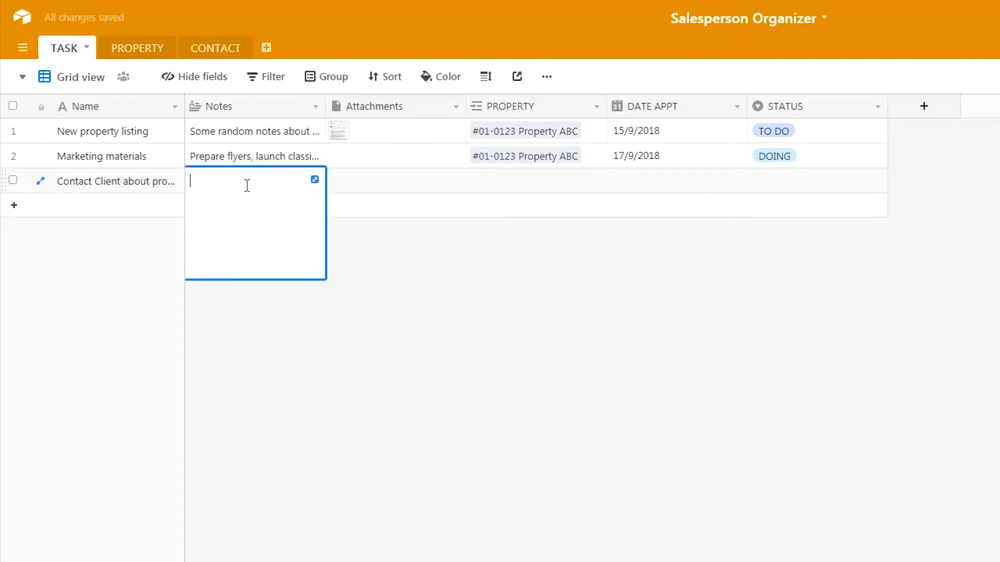
type("Sales call")
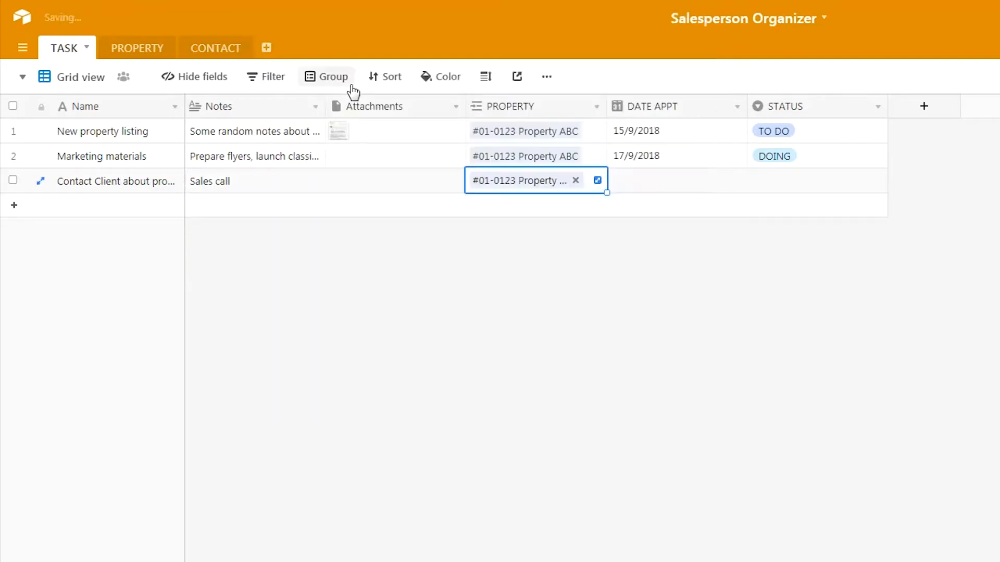
Give the third task date 7/9/2018 and status DONE.
left_click(676, 180)
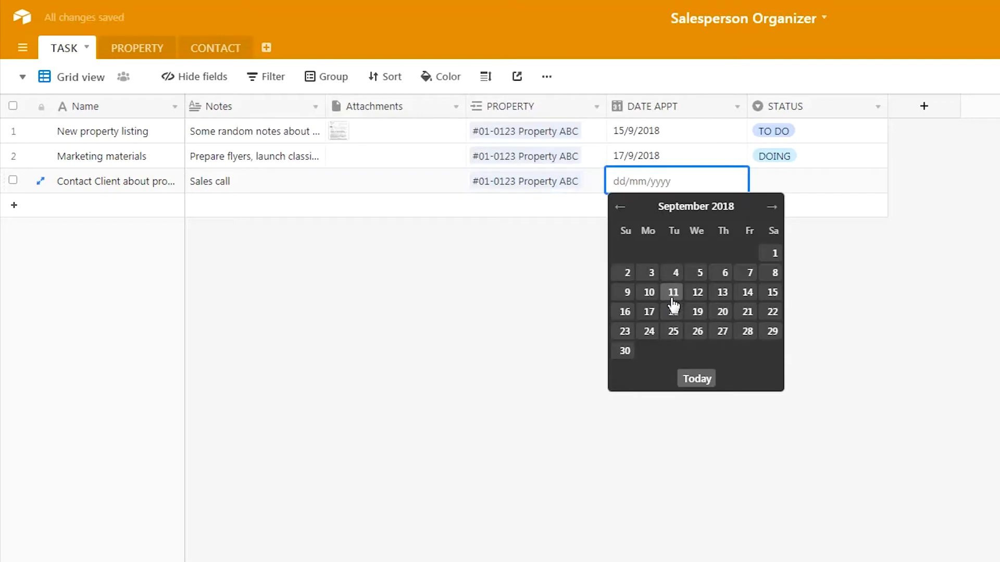
mouse_move(750, 272)
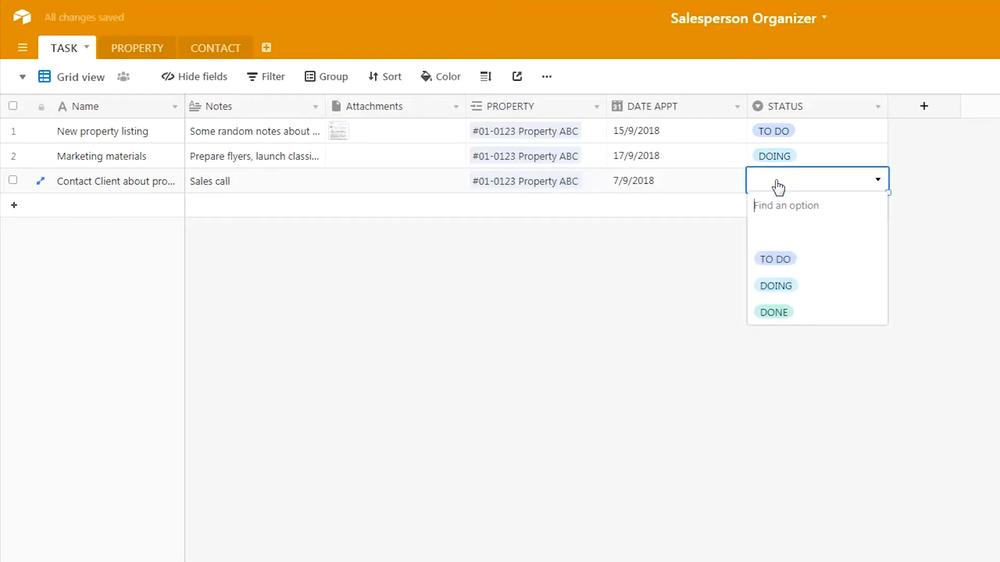
left_click(774, 312)
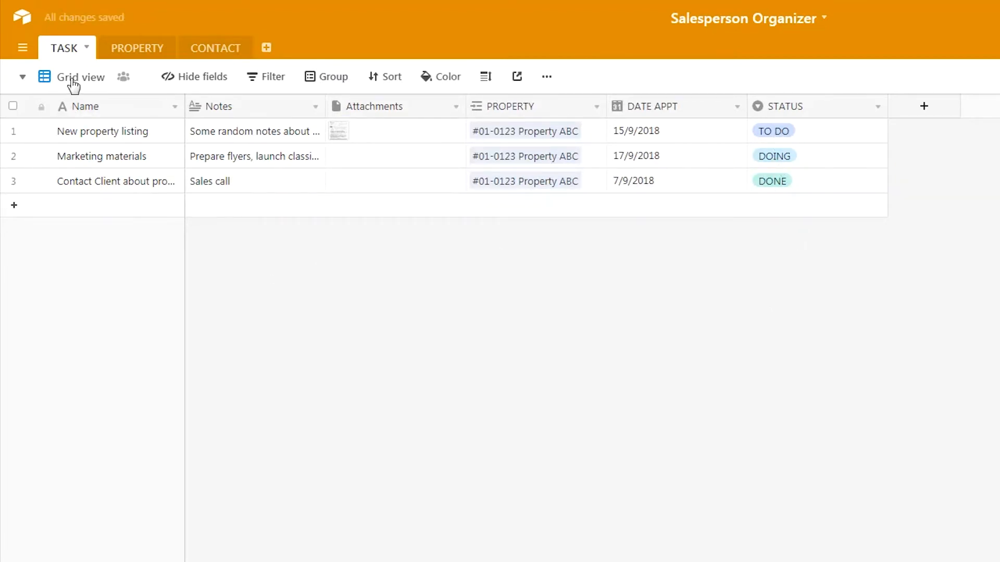
Switch to the Calendar view showing all three tasks on their appointment dates.
left_click(71, 77)
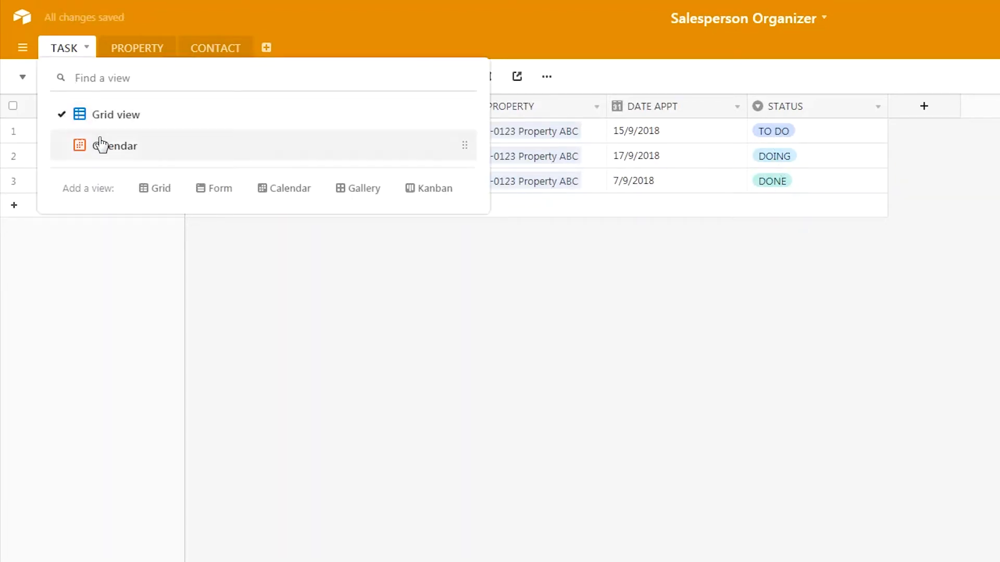
left_click(115, 146)
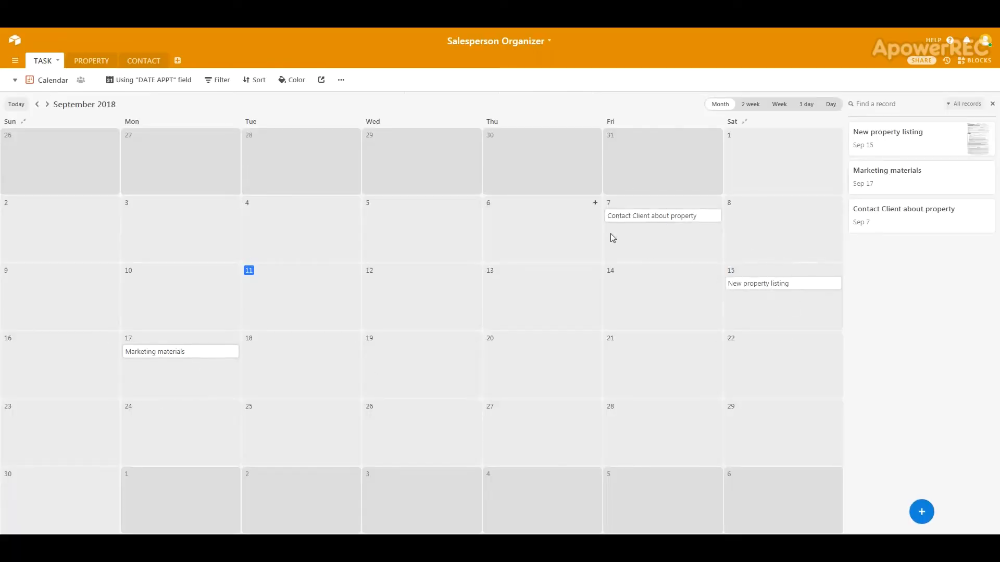
left_click(52, 80)
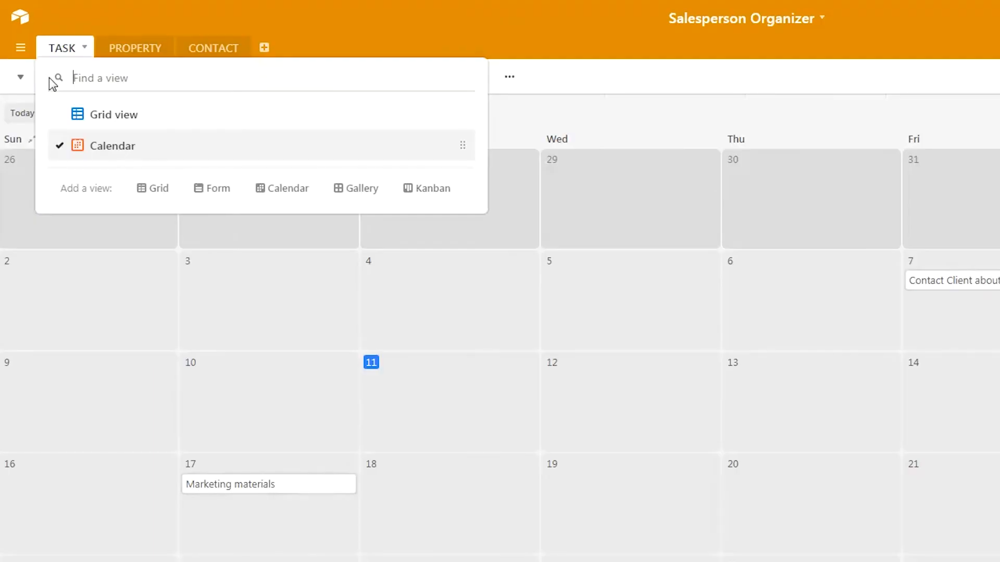
mouse_move(427, 196)
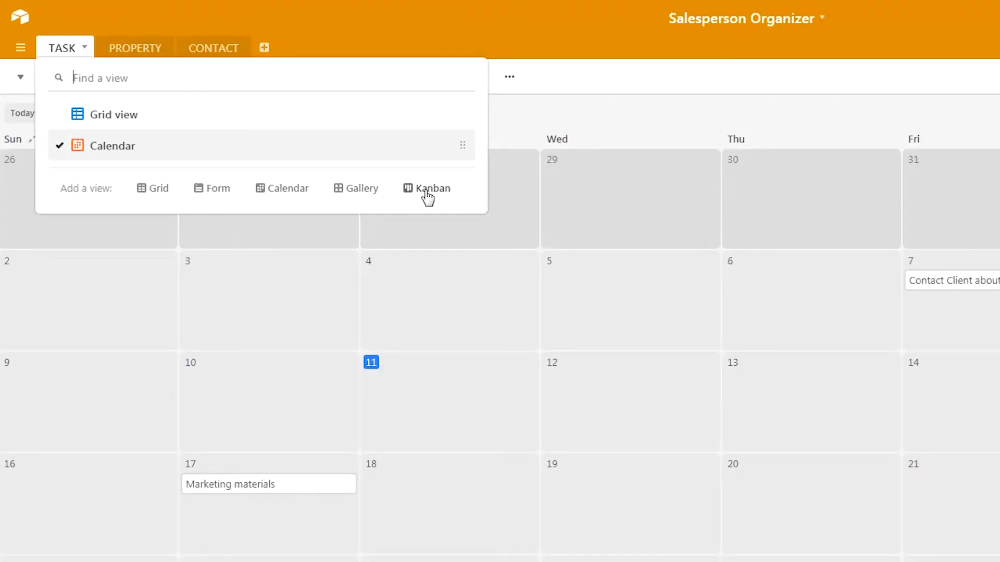
Add a Kanban view stacked by the STATUS field.
left_click(426, 188)
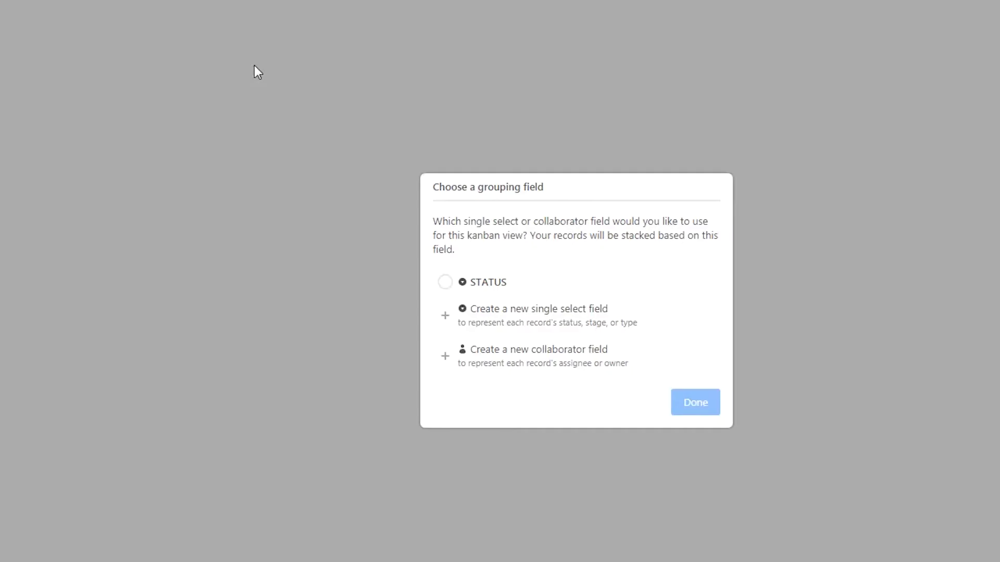
left_click(445, 283)
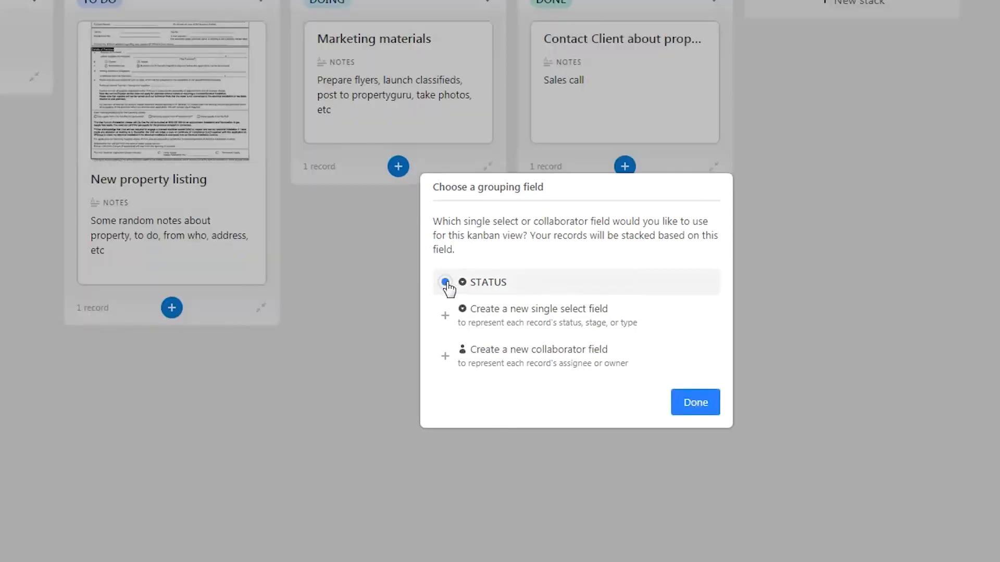
left_click(695, 402)
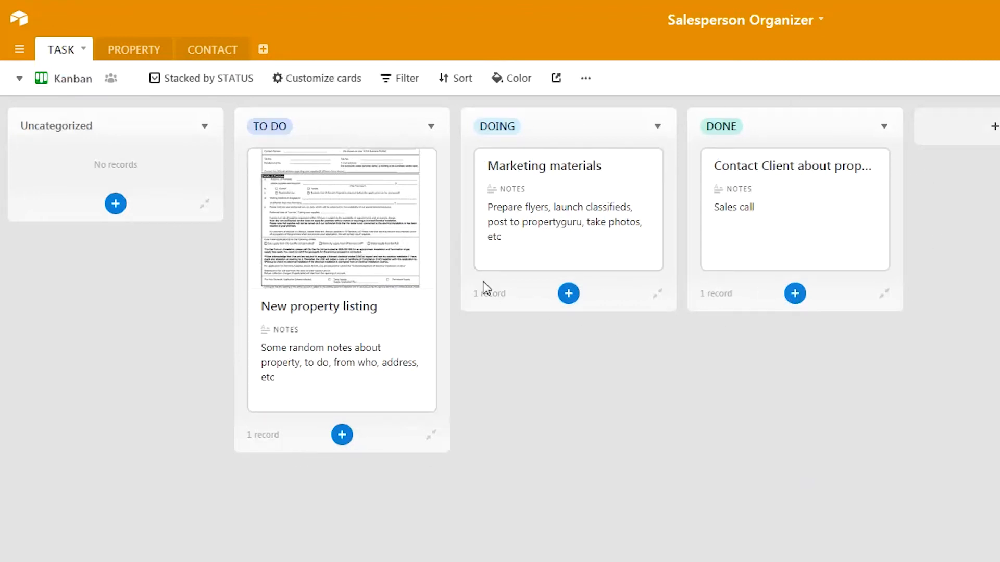
Return to the Grid view of the tasks.
left_click(63, 78)
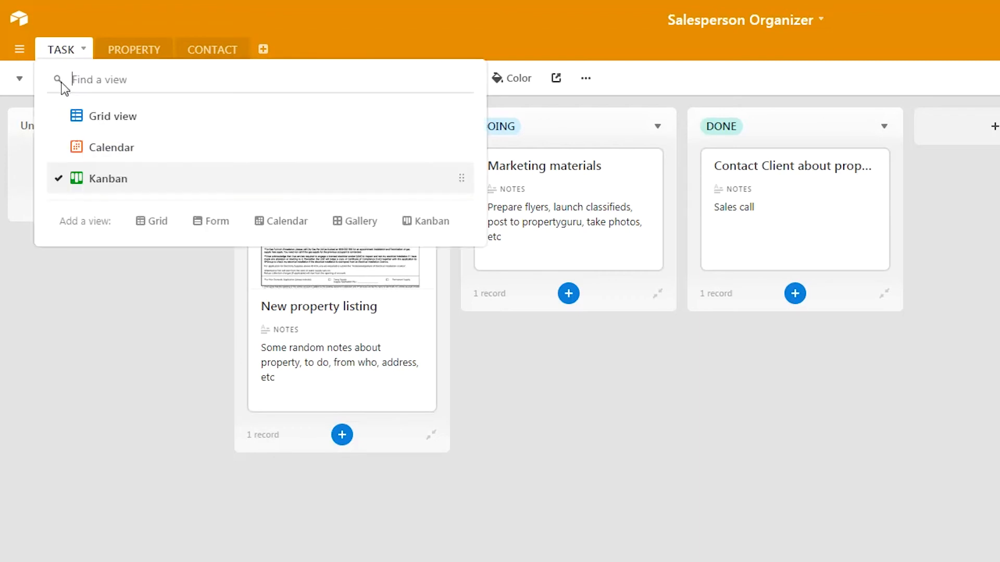
left_click(112, 116)
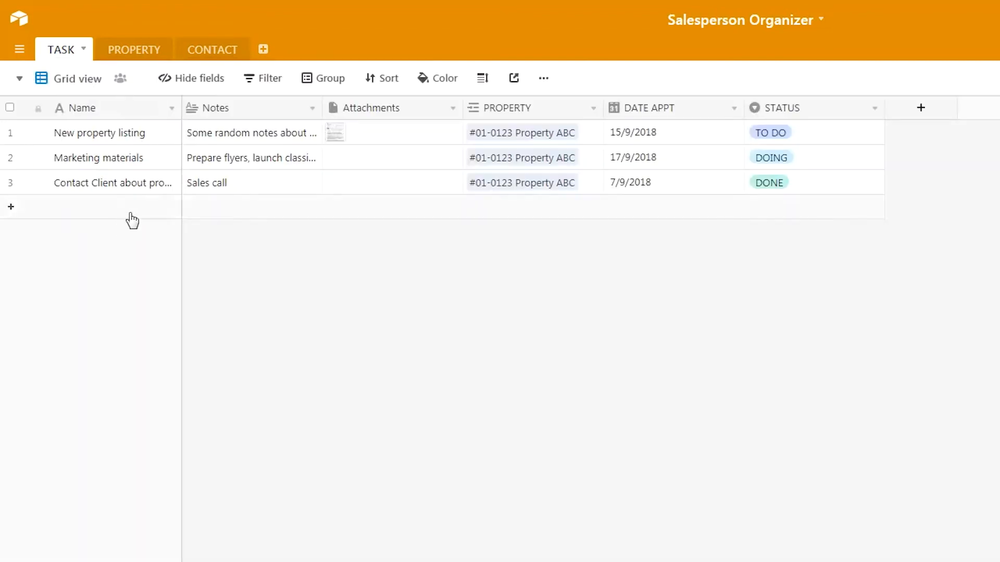